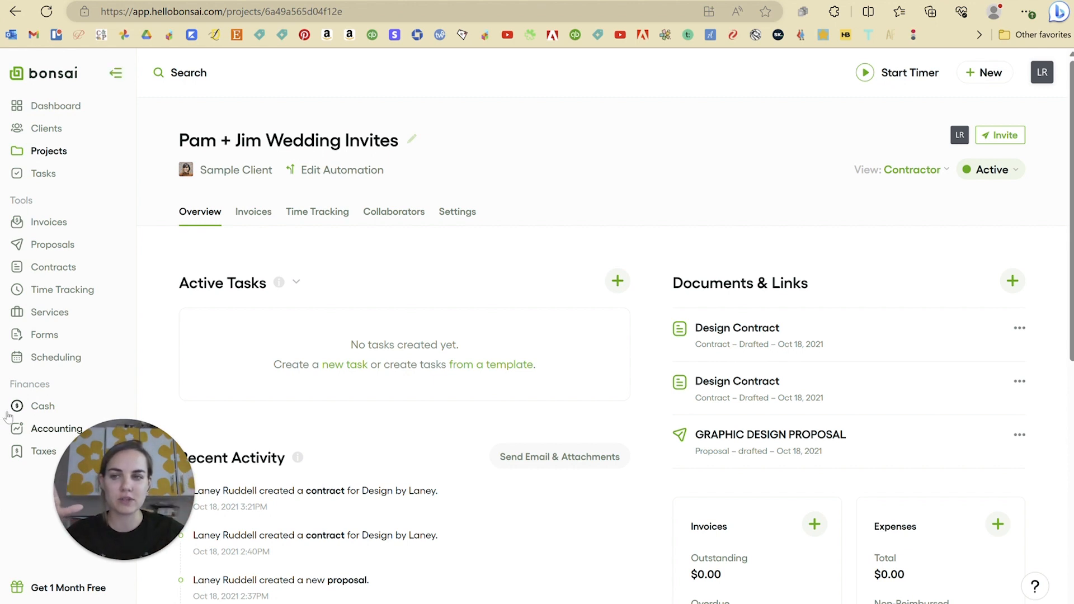
{"action": "mouse_move", "coordinate": [12, 307]}
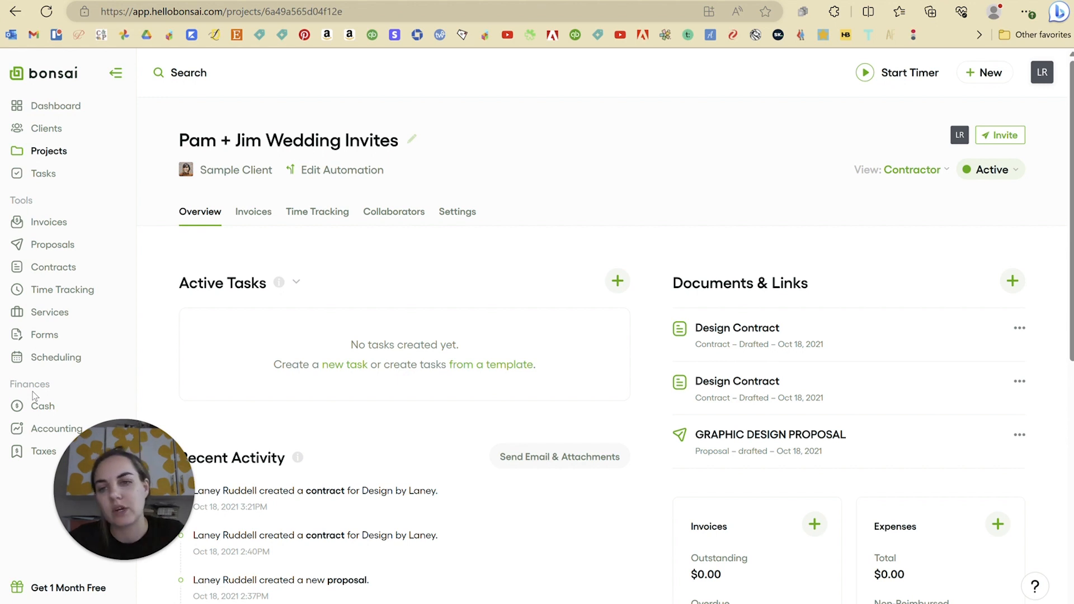
{"action": "mouse_move", "coordinate": [96, 128]}
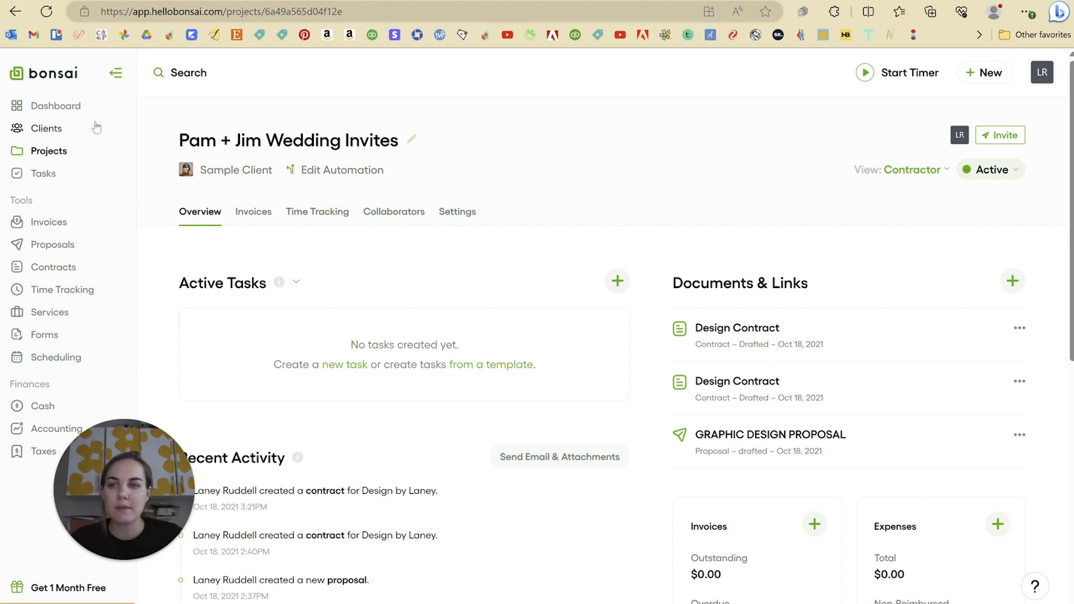
- Go from the dashboard through the projects list to Pam + Jim Wedding Invites
{"action": "left_click", "coordinate": [56, 105]}
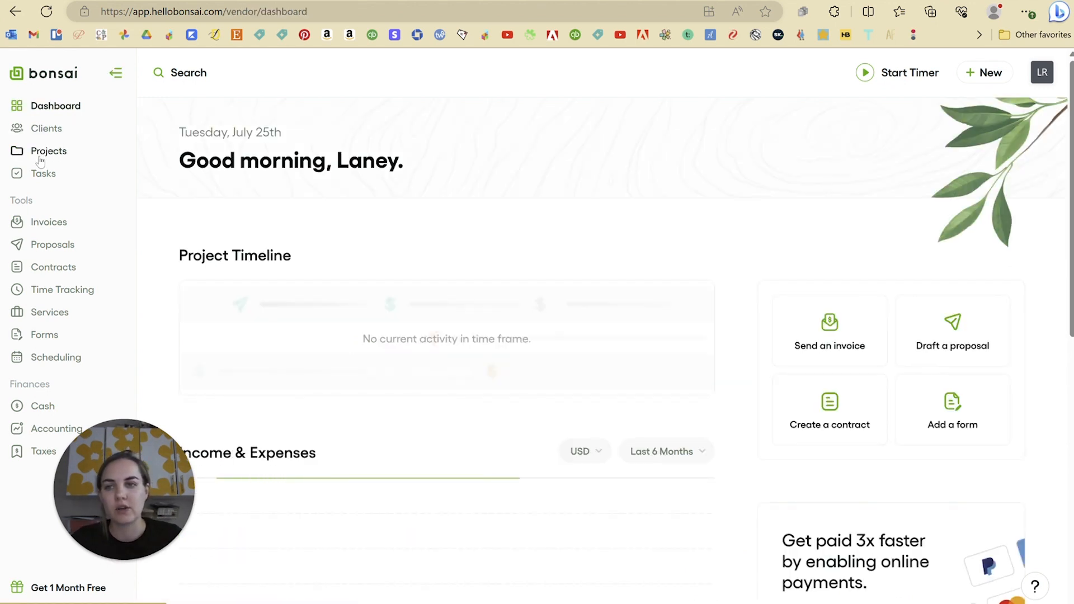
{"action": "left_click", "coordinate": [48, 151]}
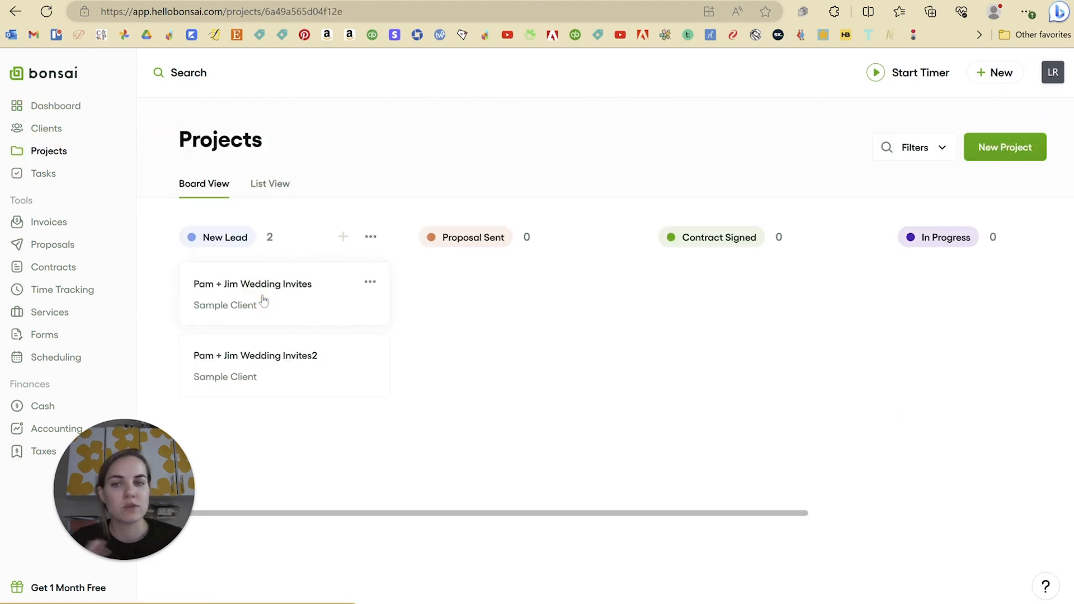
{"action": "left_click", "coordinate": [252, 284]}
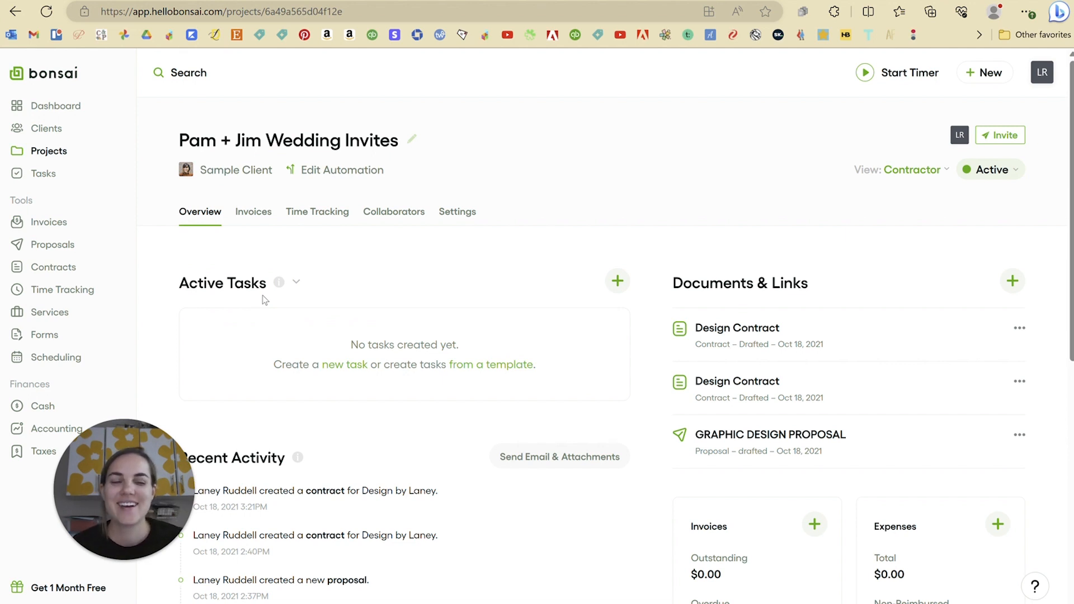
{"action": "mouse_move", "coordinate": [415, 323]}
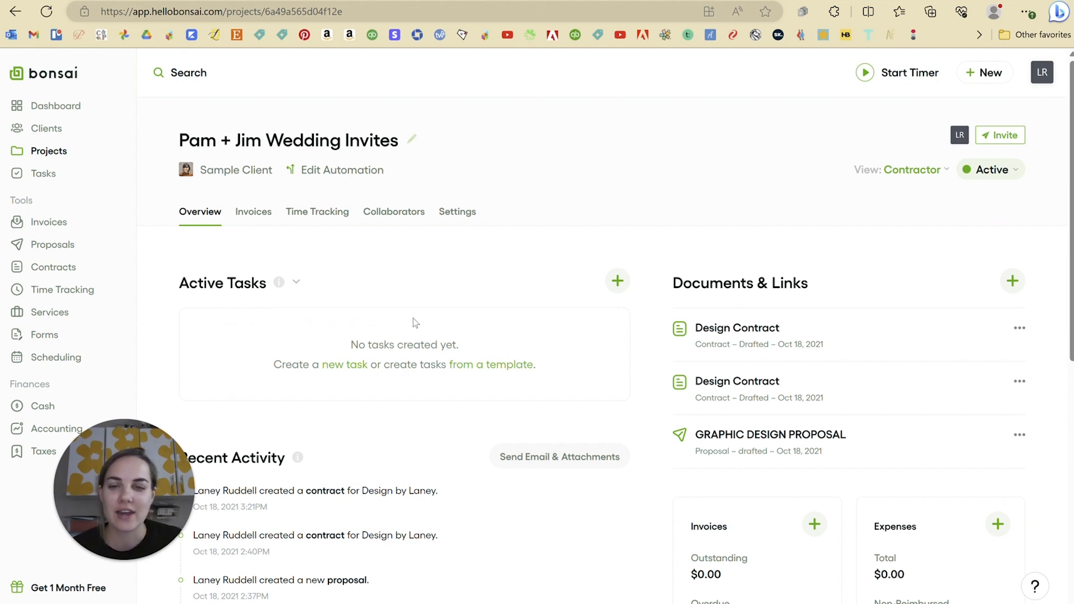
- Review the project overview, then view the Coaching Feedback Form's send-by-link option
{"action": "scroll", "scroll_direction": "down", "scroll_amount": 3}
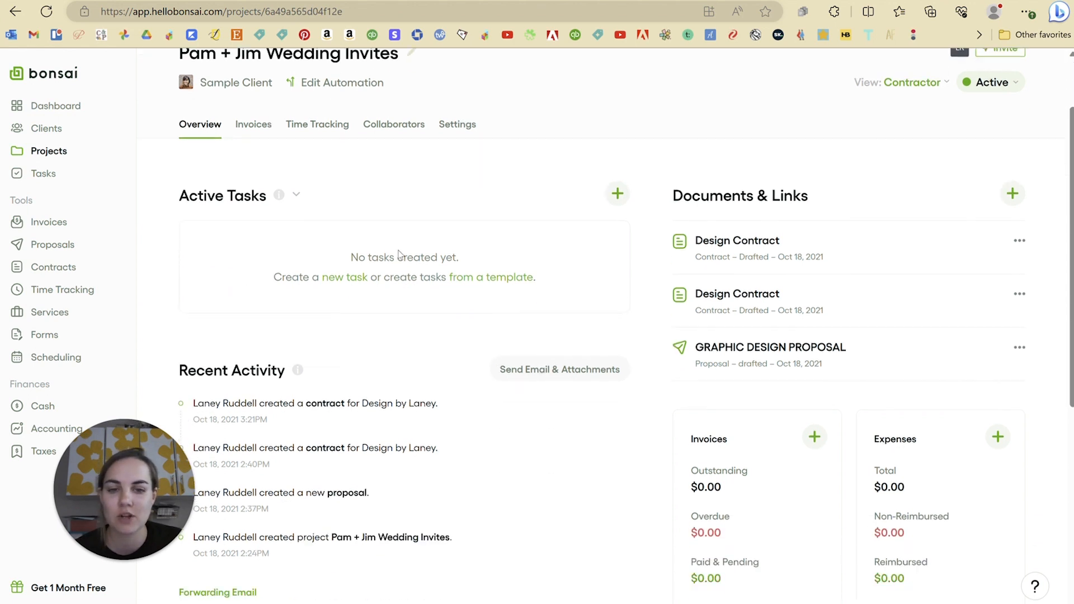
{"action": "scroll", "scroll_direction": "down", "scroll_amount": 3}
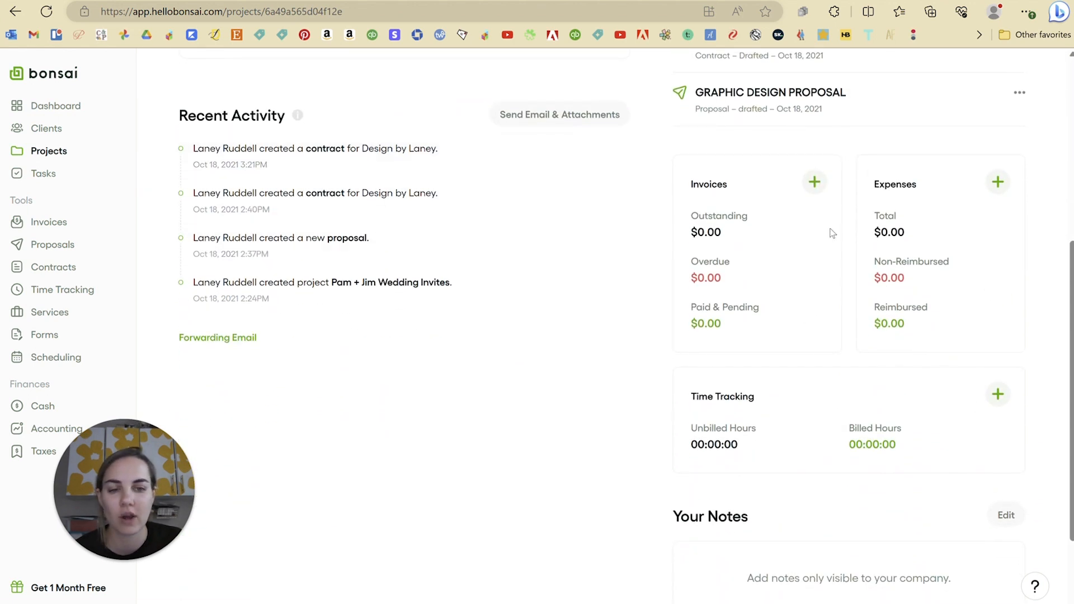
{"action": "scroll", "scroll_direction": "down", "scroll_amount": 3}
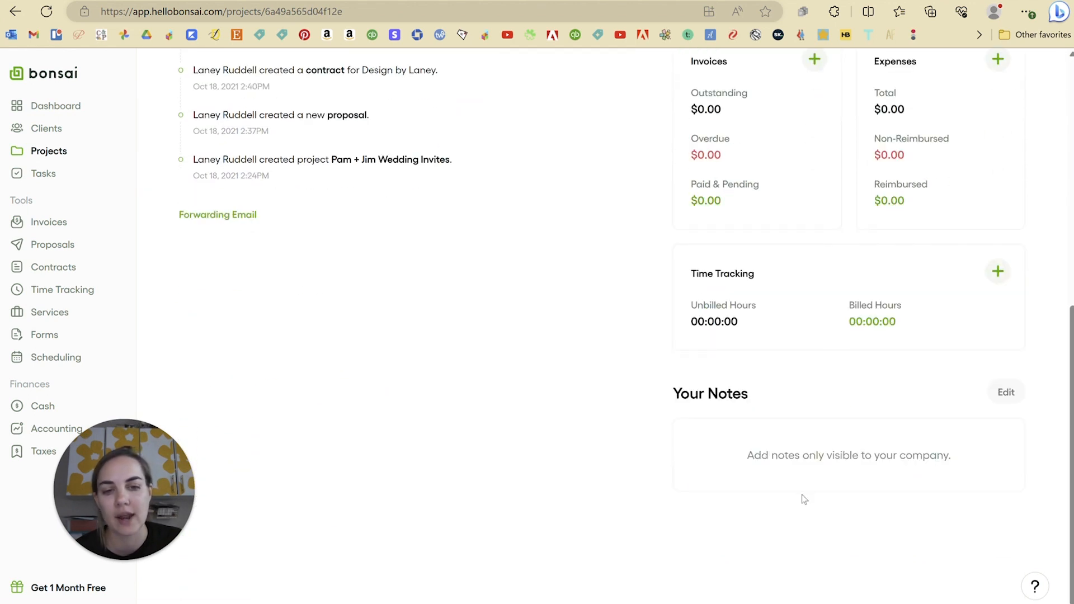
{"action": "scroll", "scroll_direction": "up", "scroll_amount": 3}
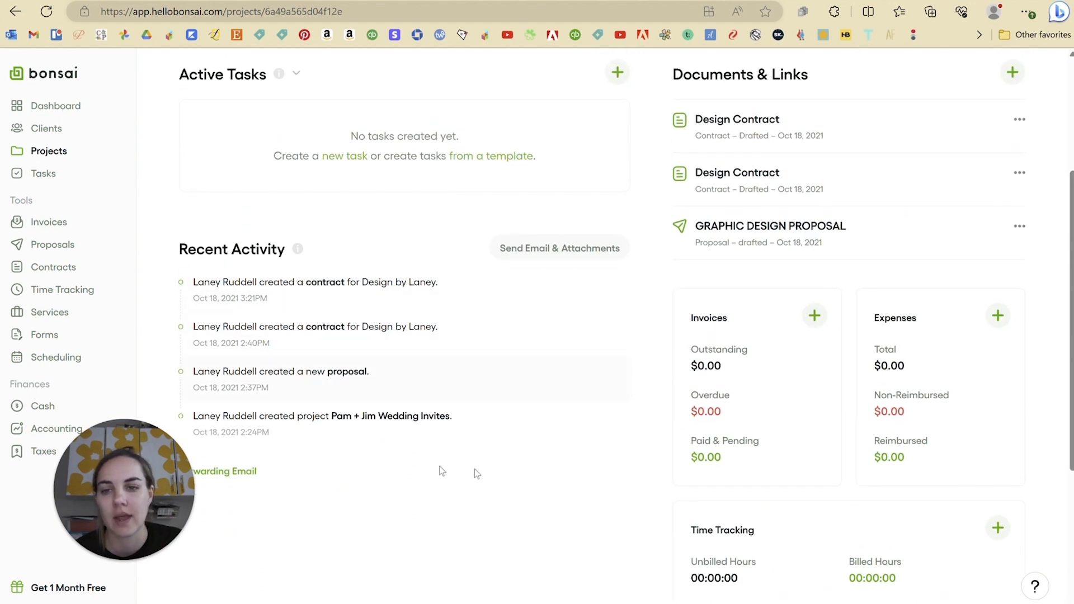
{"action": "scroll", "scroll_direction": "up", "scroll_amount": 3}
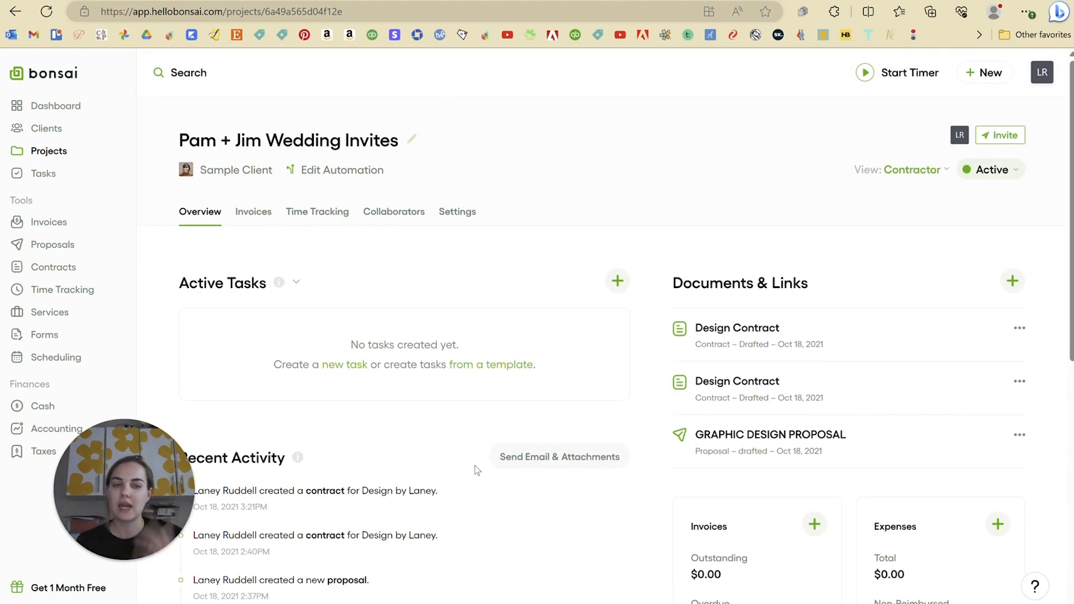
{"action": "mouse_move", "coordinate": [540, 230]}
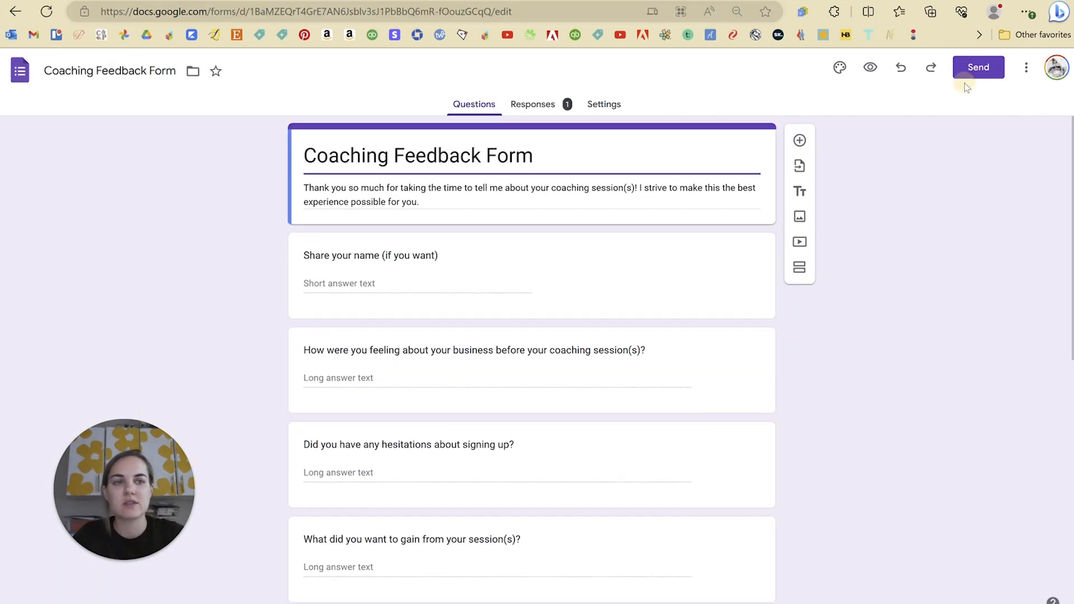
{"action": "left_click", "coordinate": [977, 67]}
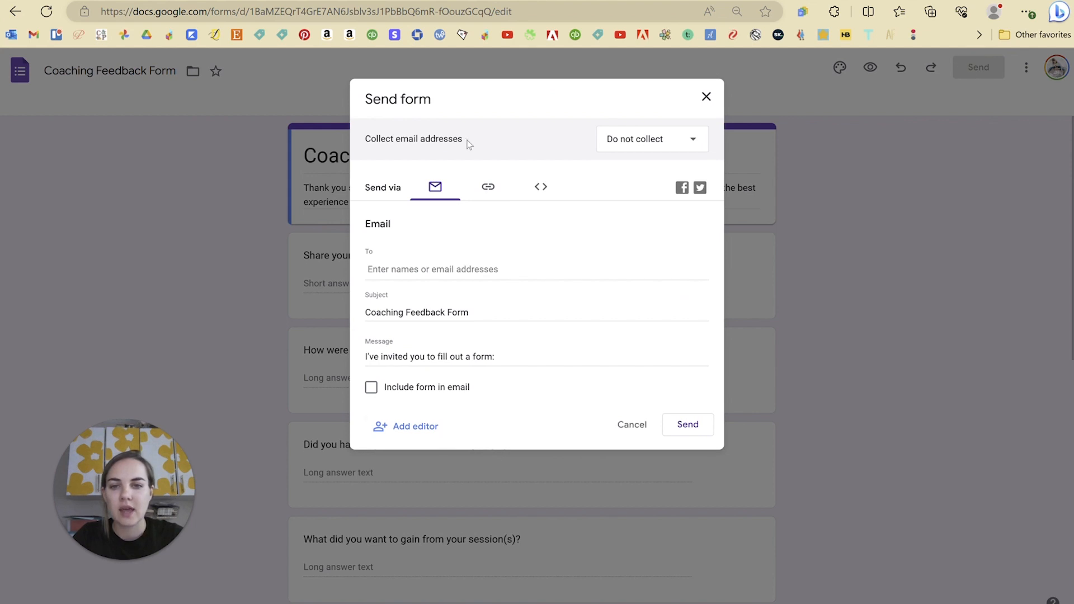
{"action": "left_click", "coordinate": [487, 186]}
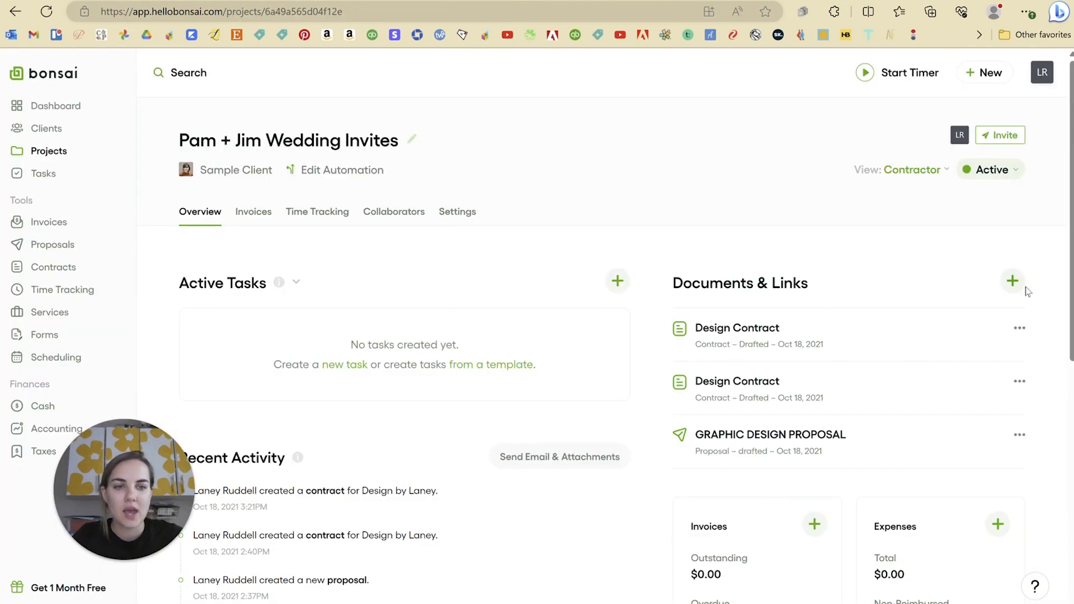
- Add a 'Testimonial Form' link, emailing the client, described 'Please fill out at your earliest convenience!'
{"action": "left_click", "coordinate": [1012, 280]}
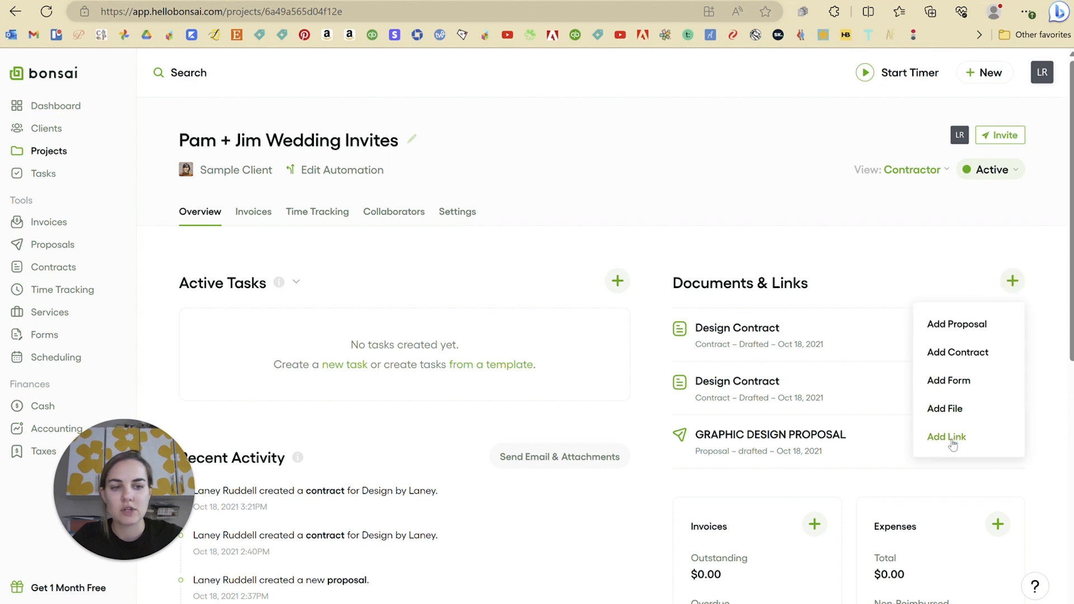
{"action": "left_click", "coordinate": [946, 436]}
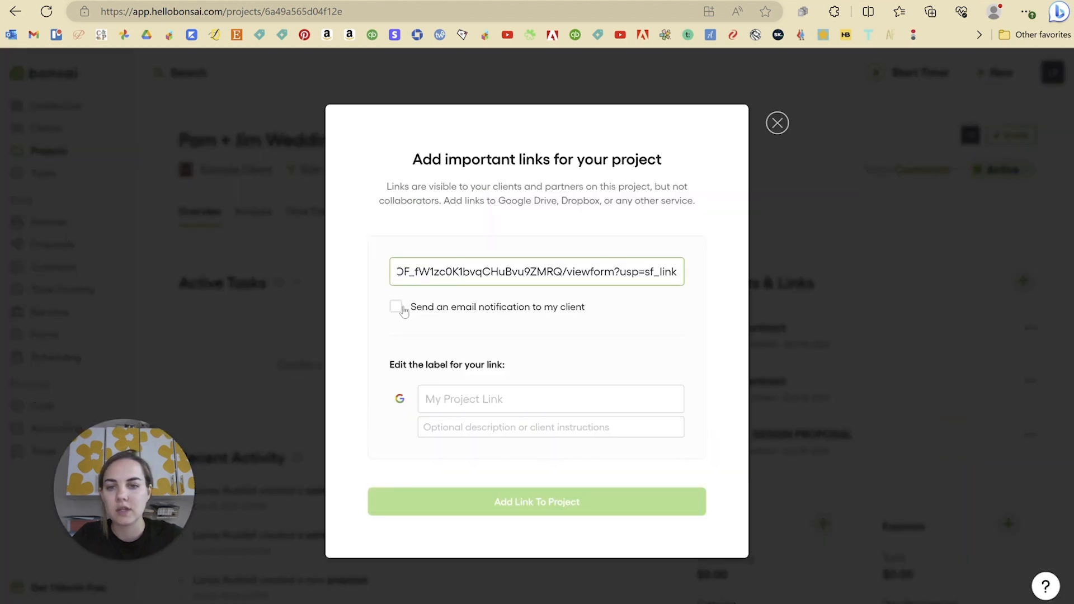
{"action": "left_click", "coordinate": [396, 305]}
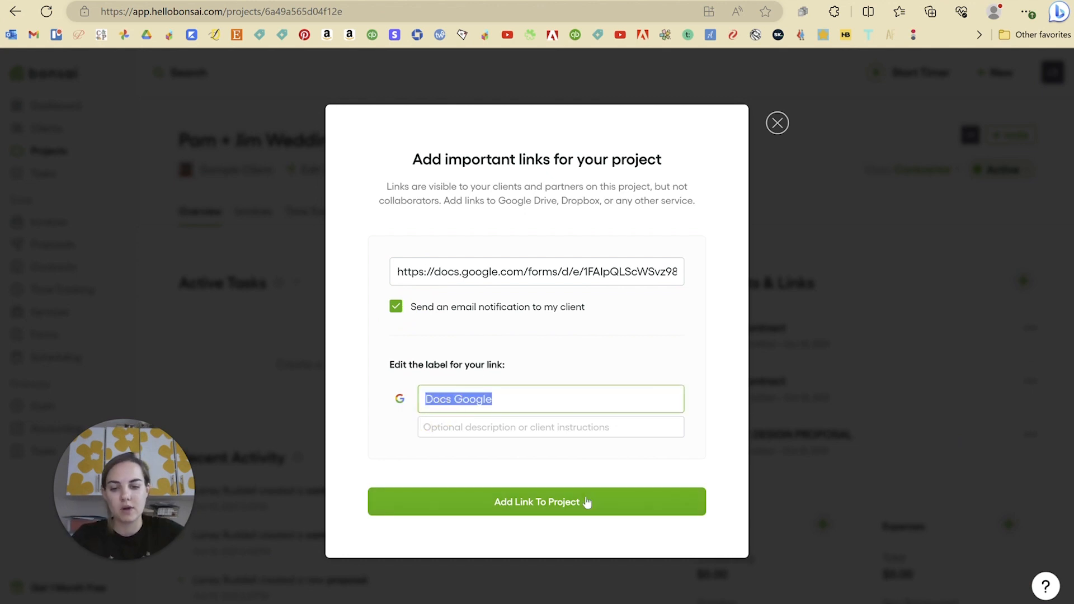
{"action": "type", "text": "Testimonial F"}
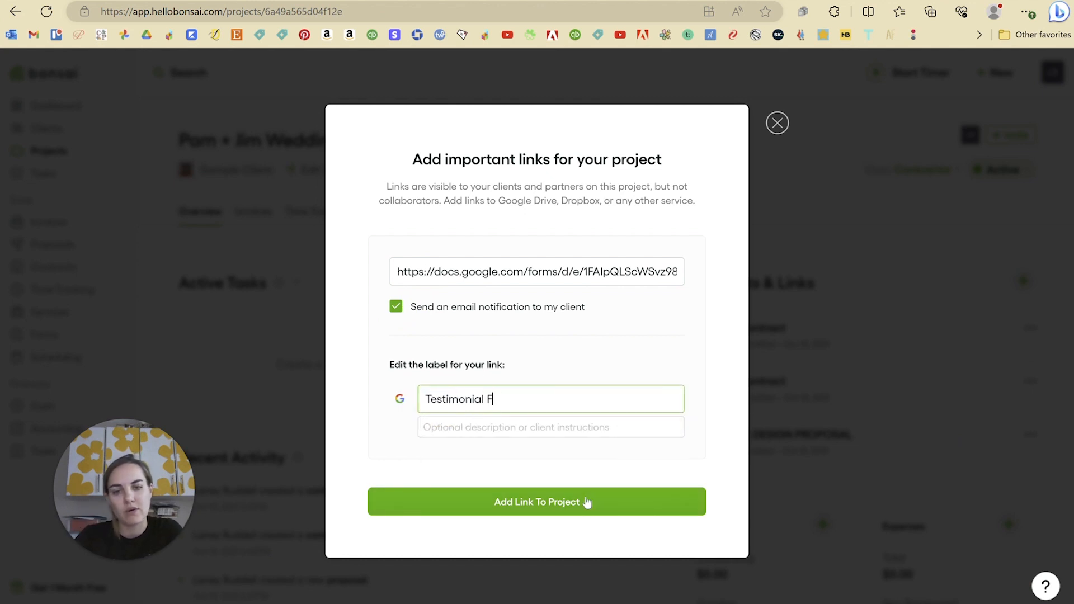
{"action": "left_click", "coordinate": [550, 426]}
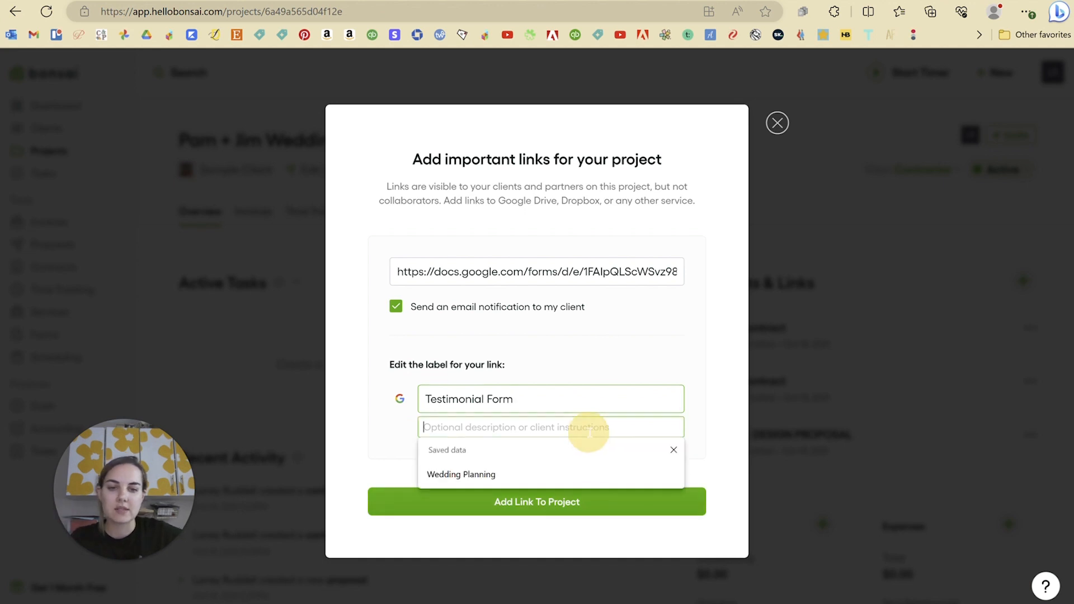
{"action": "type", "text": "Please"}
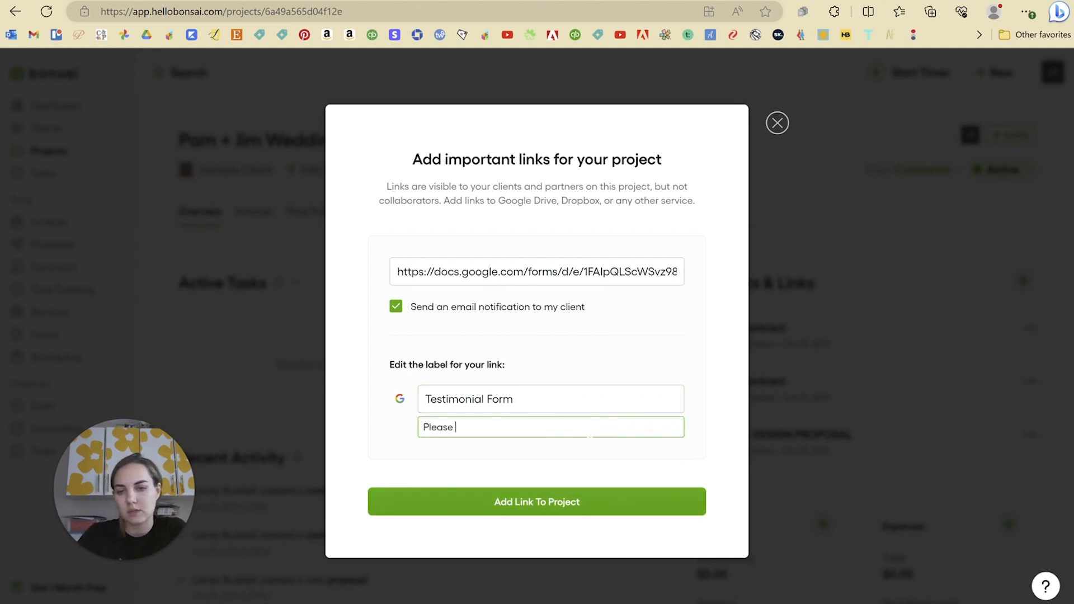
{"action": "type", "text": "fill out at your ear"}
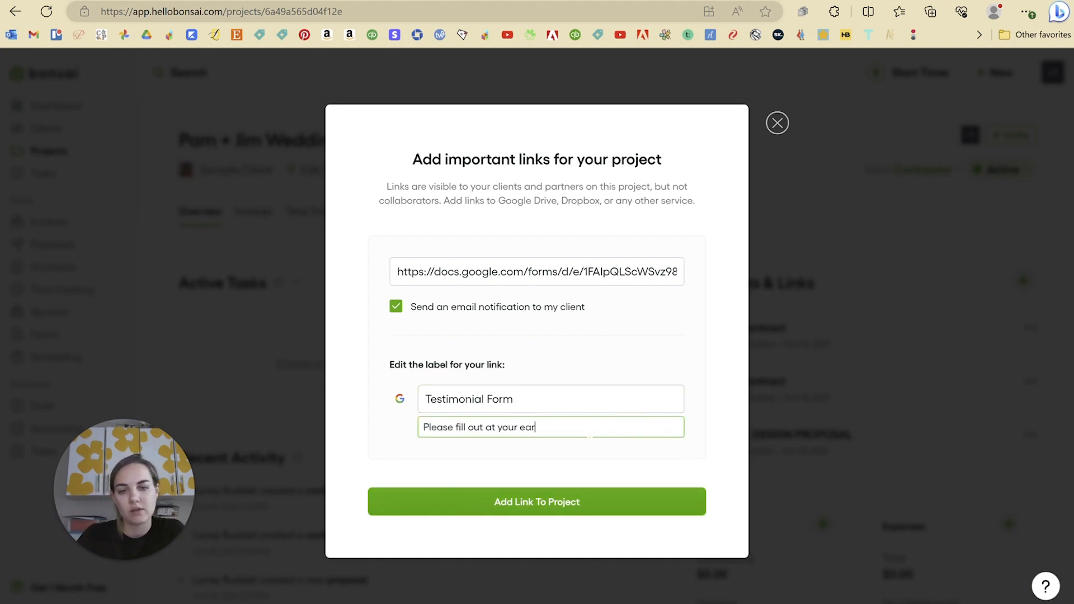
{"action": "type", "text": "liest conveni"}
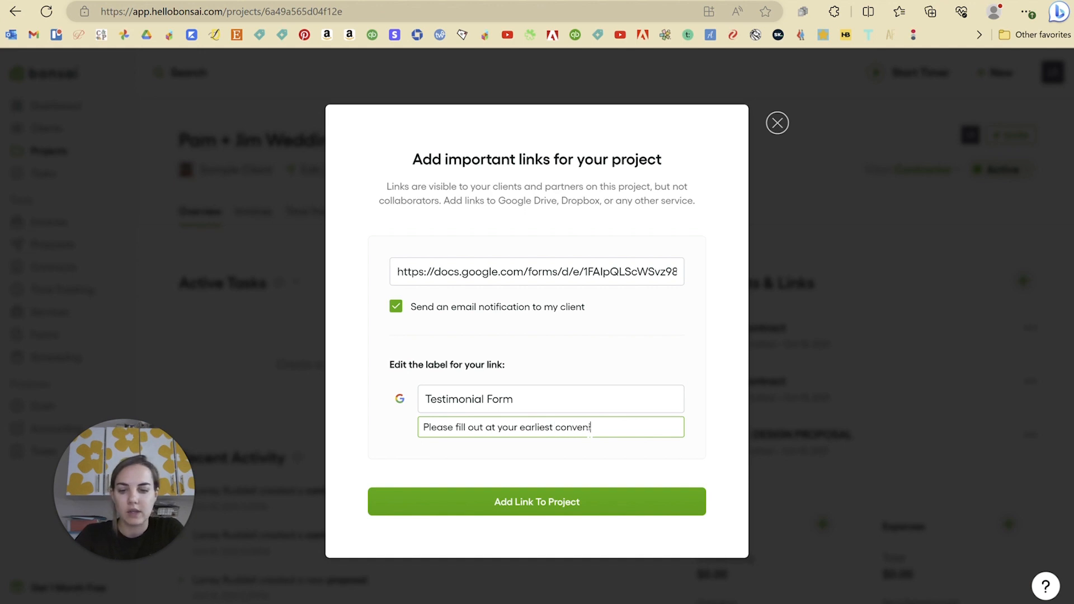
{"action": "type", "text": "ence!"}
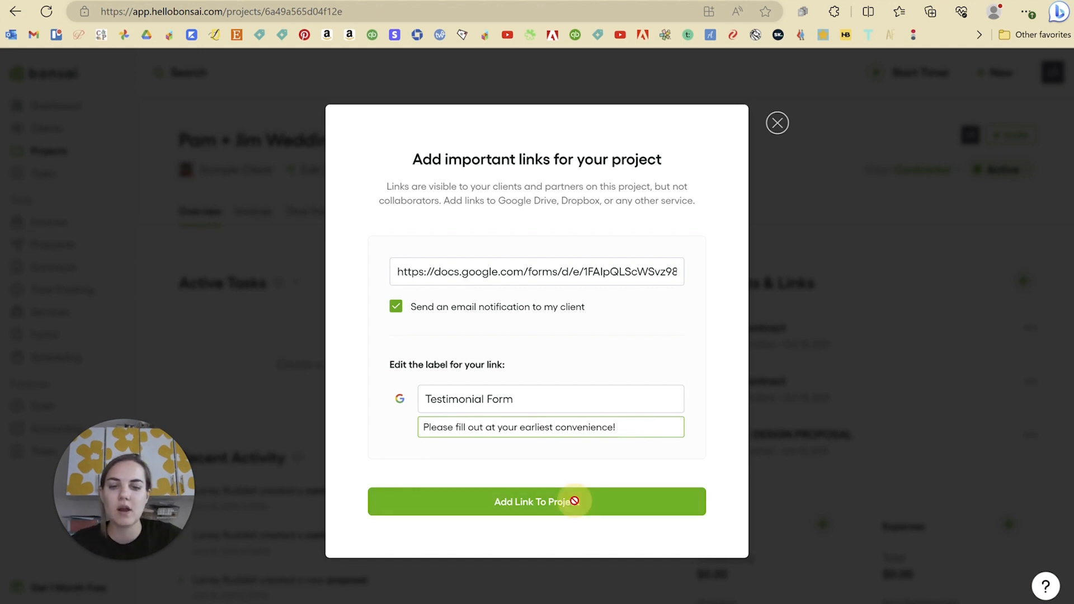
{"action": "left_click", "coordinate": [536, 501]}
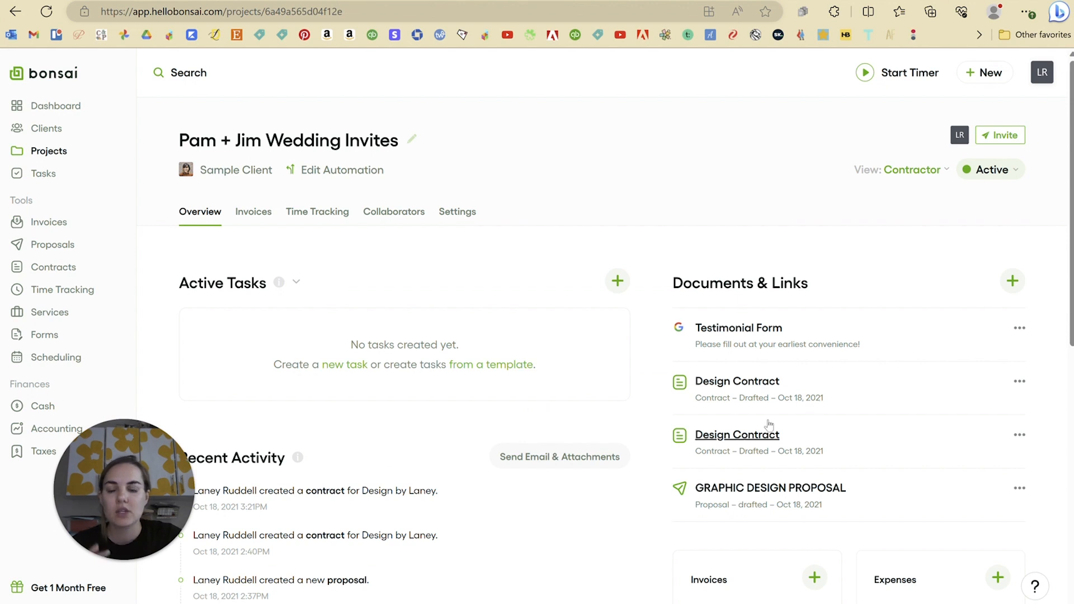
- Open the + menu beside the project's Documents & Links section
{"action": "left_click", "coordinate": [1012, 281]}
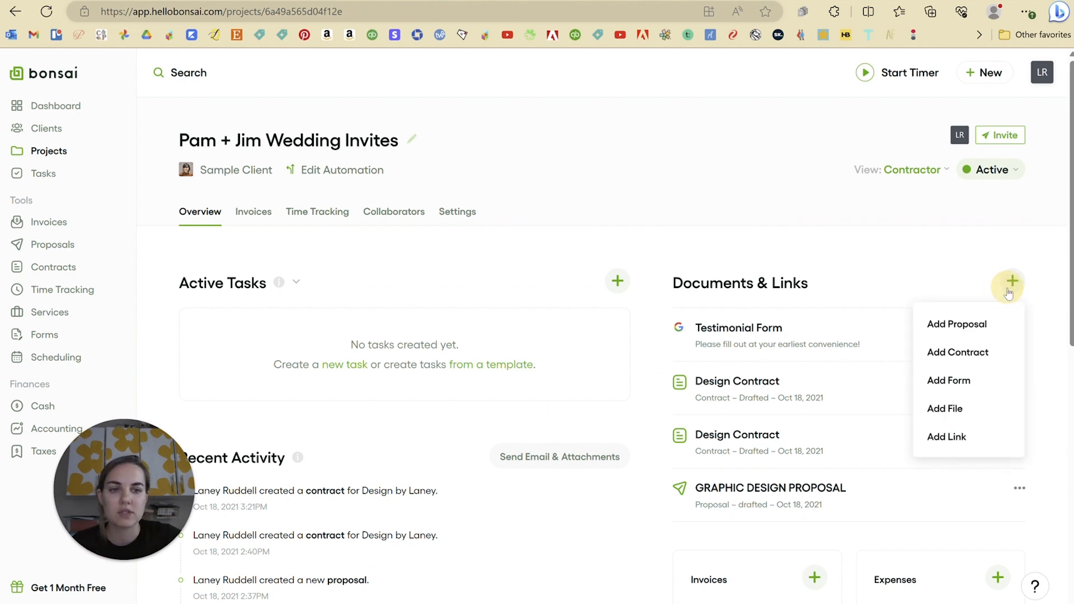
{"action": "mouse_move", "coordinate": [969, 311]}
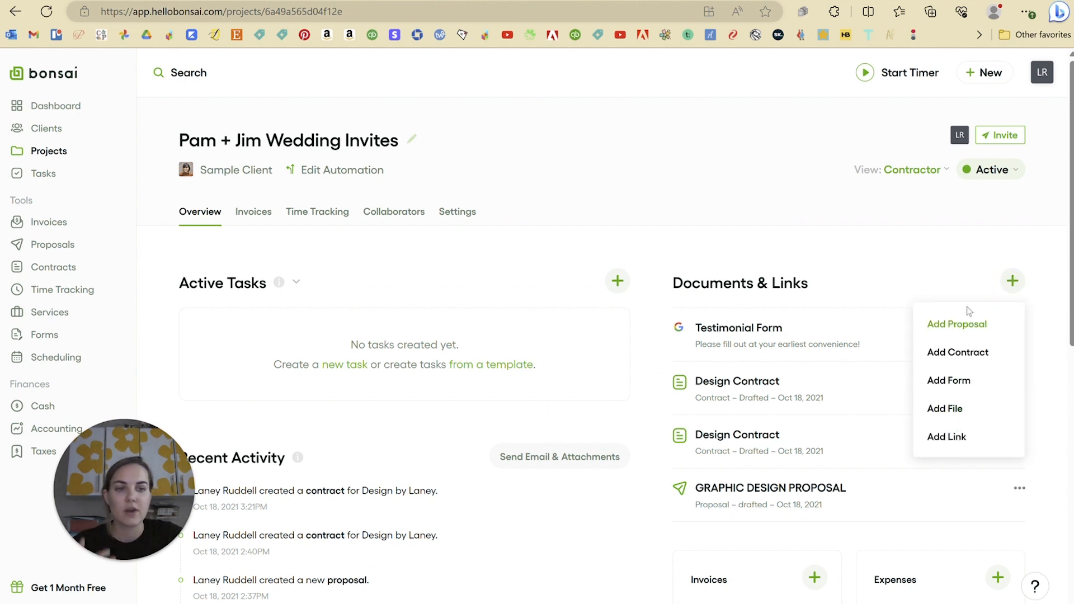
{"action": "mouse_move", "coordinate": [949, 381]}
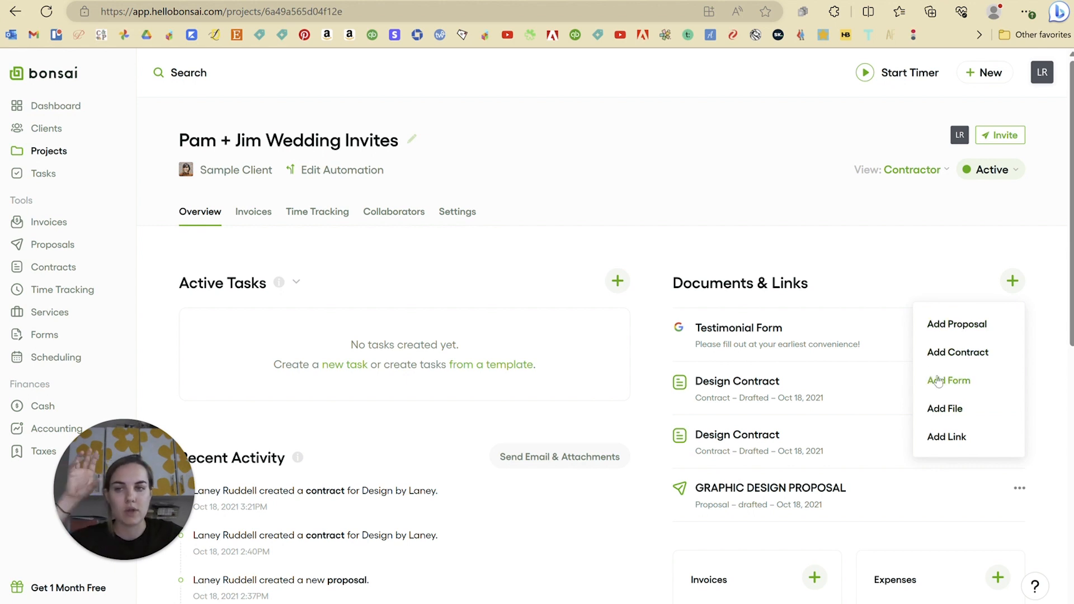
{"action": "mouse_move", "coordinate": [737, 381]}
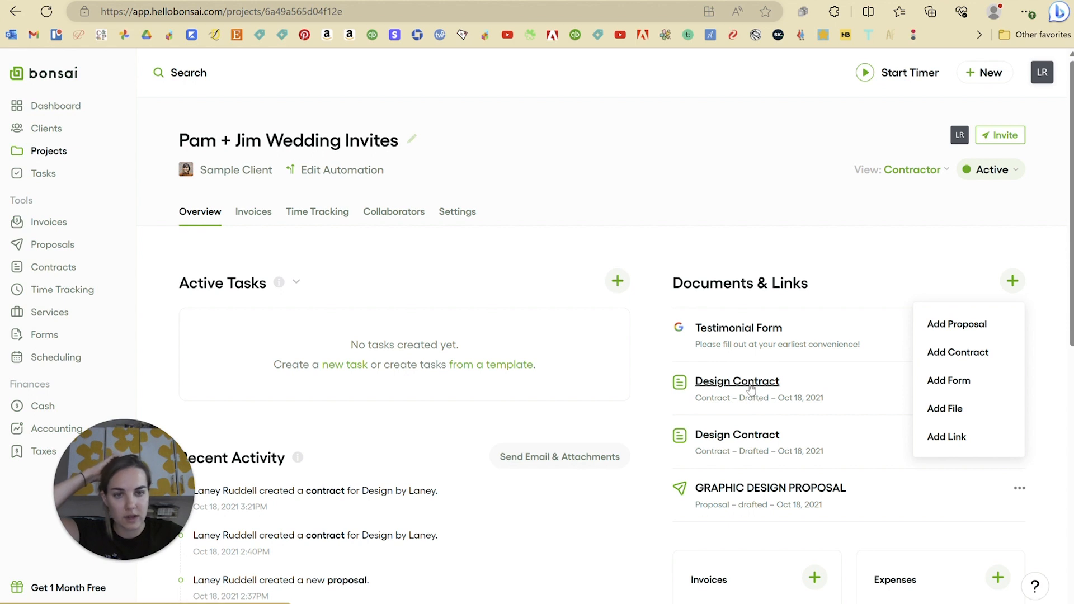
{"action": "mouse_move", "coordinate": [718, 491]}
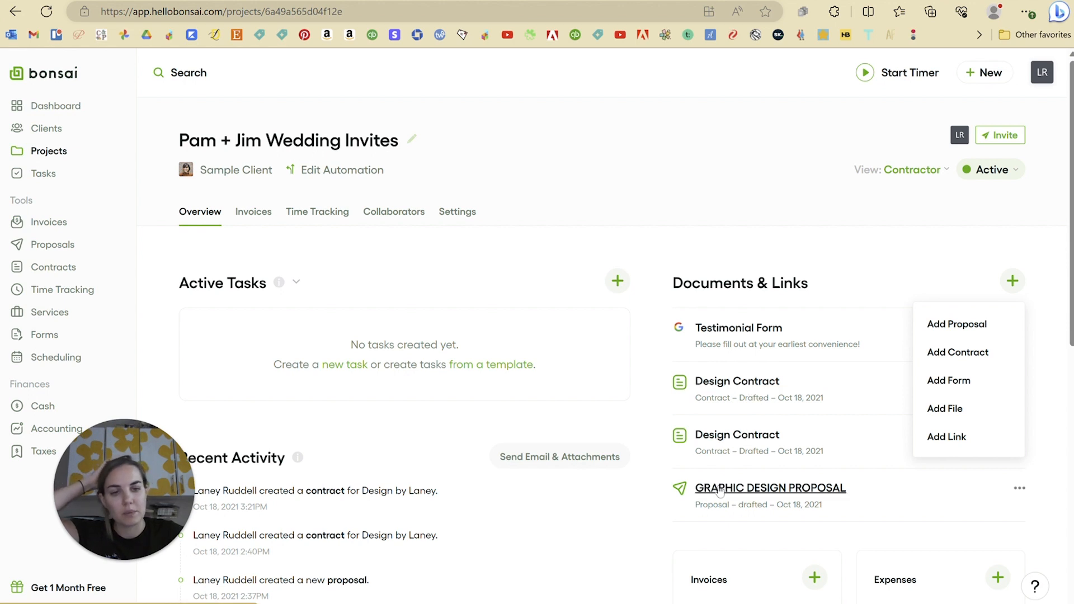
{"action": "mouse_move", "coordinate": [921, 439]}
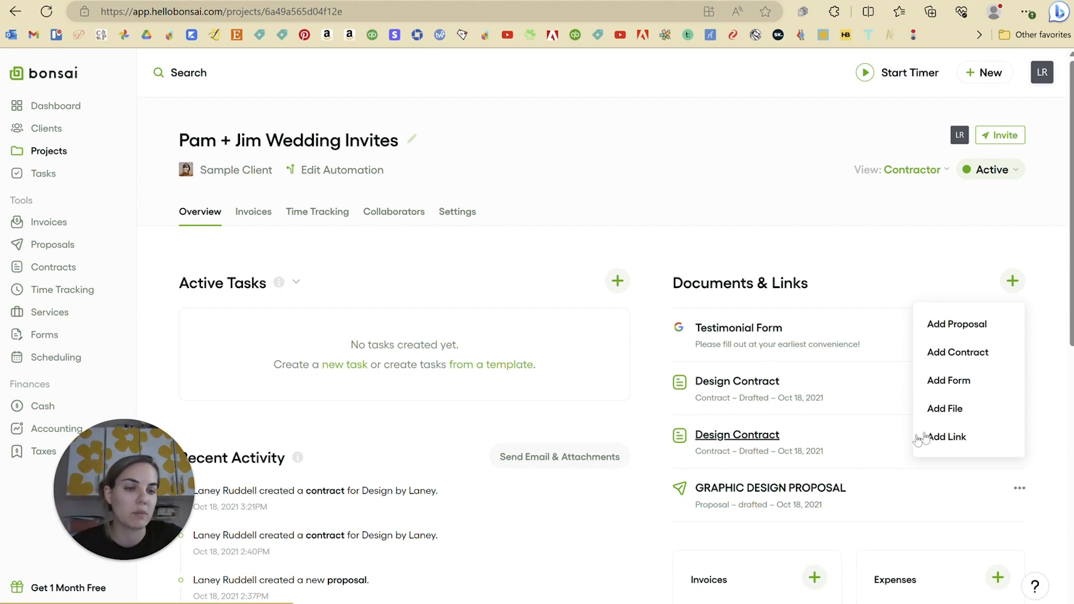
- Upload the ribbon photo as a project file named 'Velvet Ribbon Colors' and save it
{"action": "left_click", "coordinate": [945, 408]}
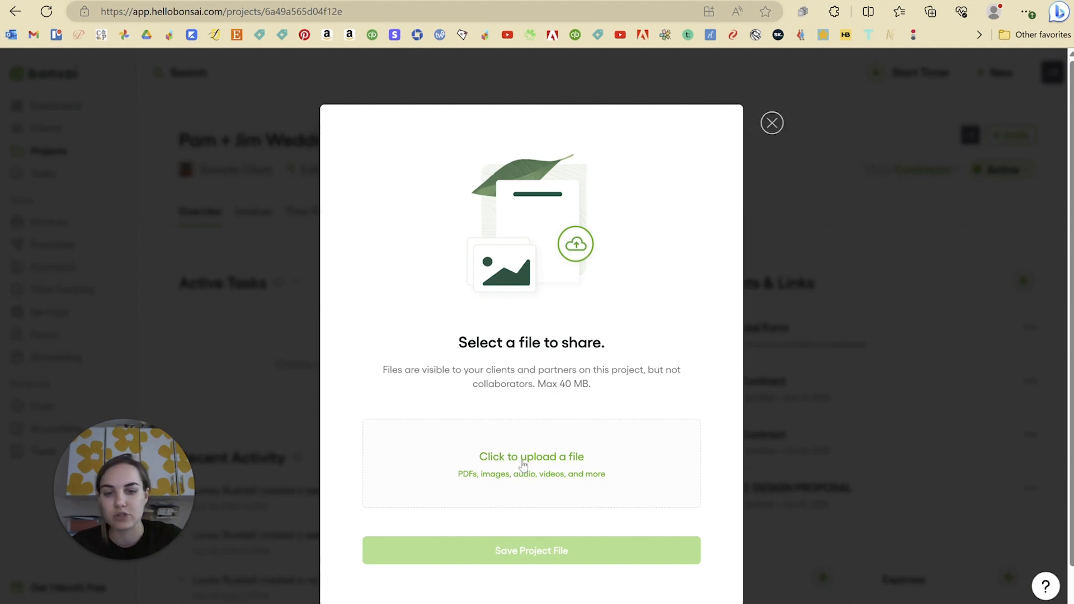
{"action": "left_click", "coordinate": [531, 456]}
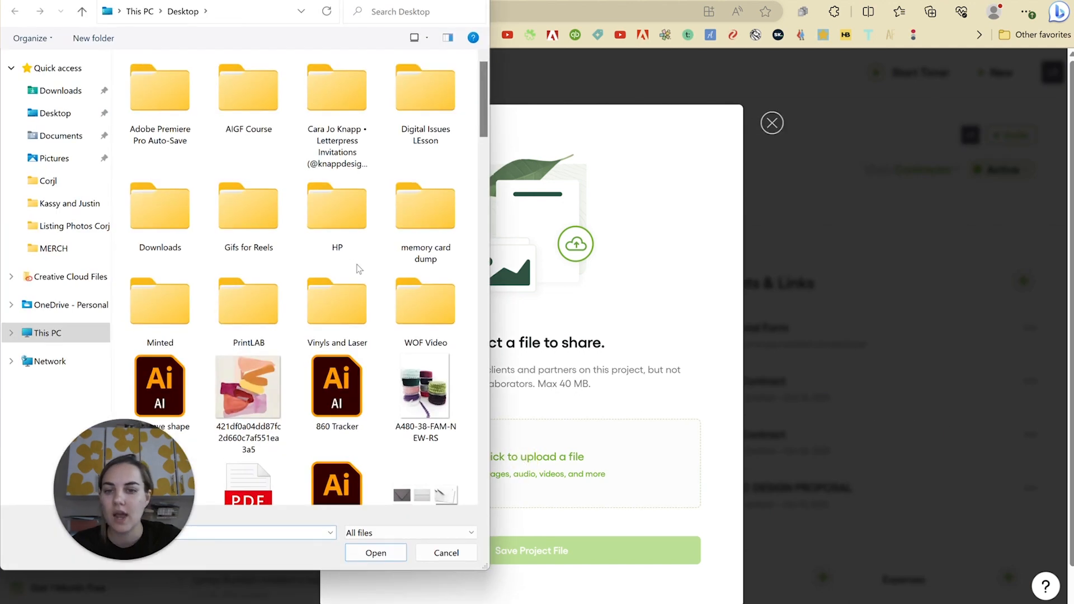
{"action": "left_click", "coordinate": [375, 552]}
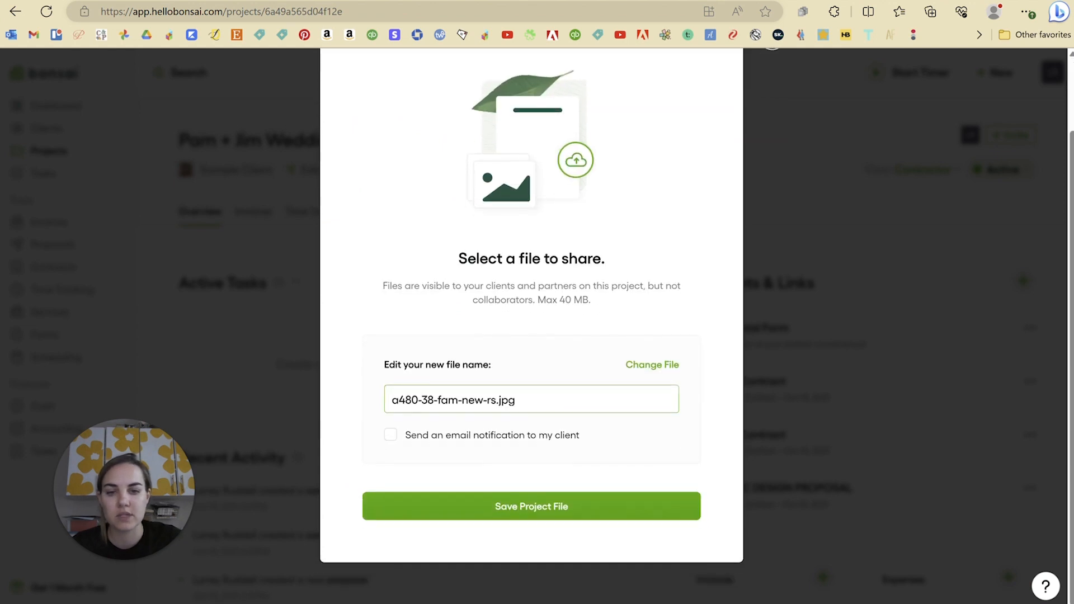
{"action": "type", "text": "Velvet"}
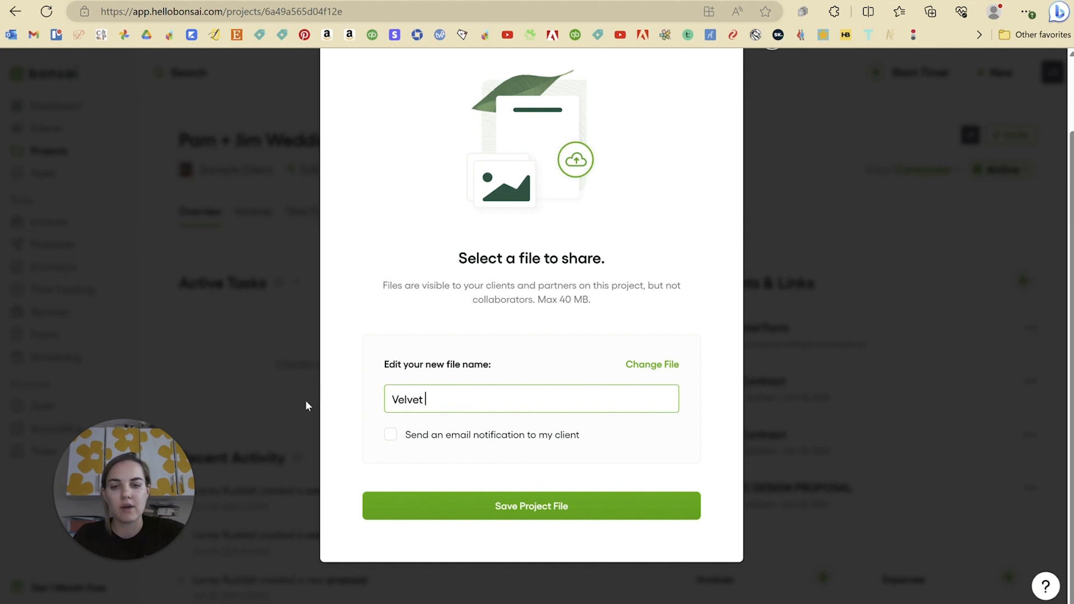
{"action": "type", "text": "Ribbon Col"}
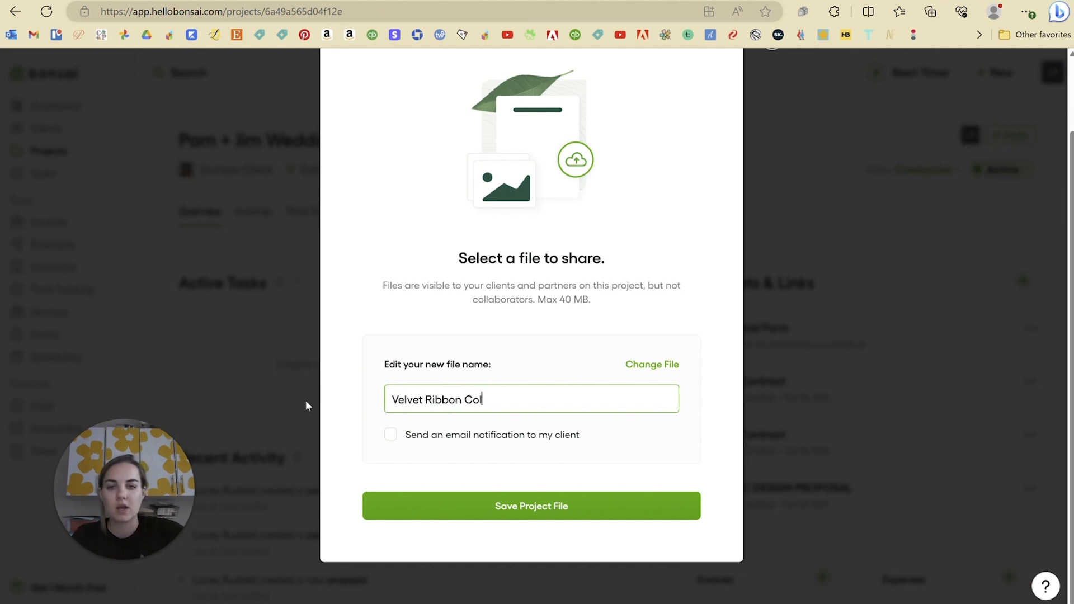
{"action": "type", "text": "ors"}
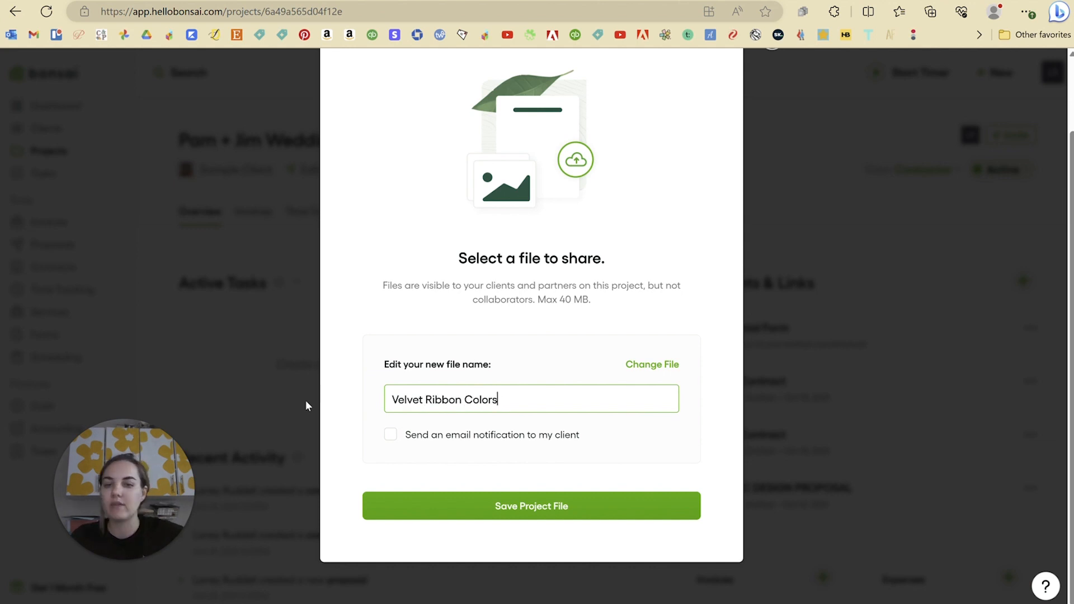
{"action": "left_click", "coordinate": [531, 505]}
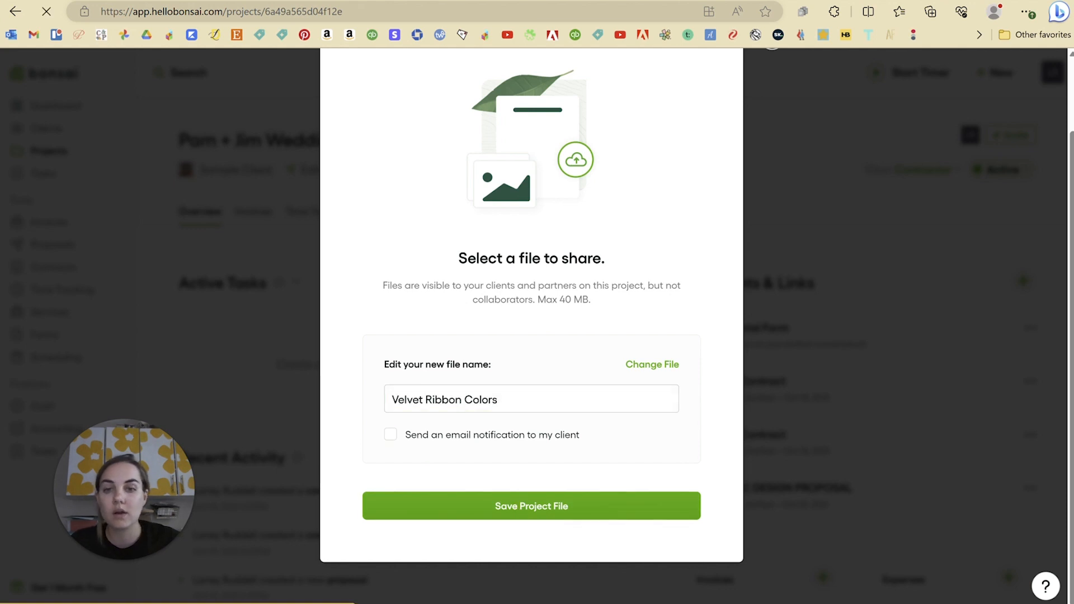
- Finish saving the file and scroll up to see Velvet Ribbon Colors listed
{"action": "left_click", "coordinate": [530, 505]}
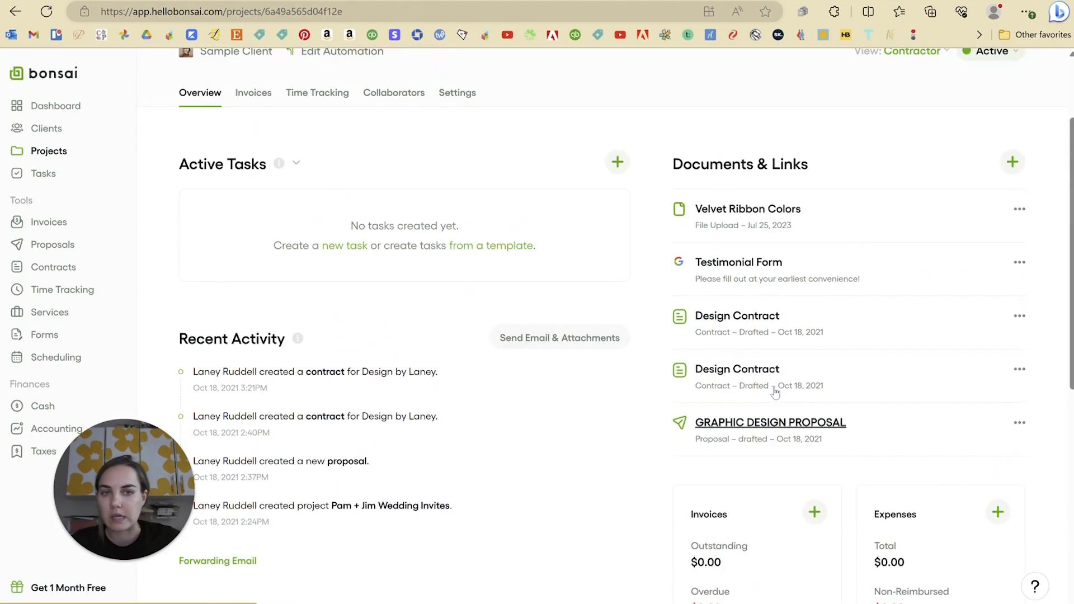
{"action": "scroll", "scroll_direction": "up", "scroll_amount": 3}
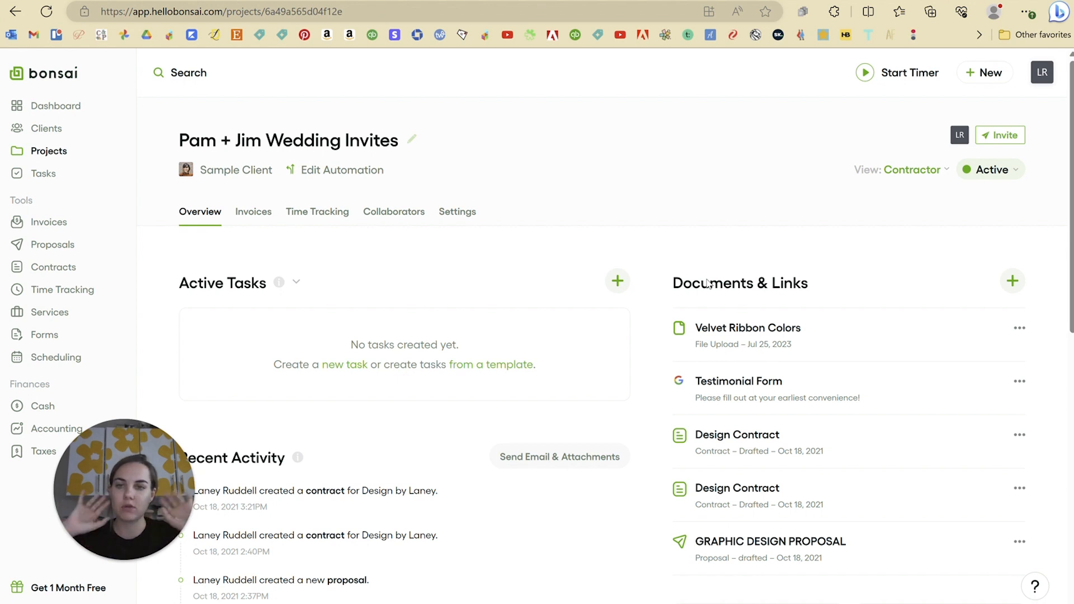
{"action": "mouse_move", "coordinate": [700, 183]}
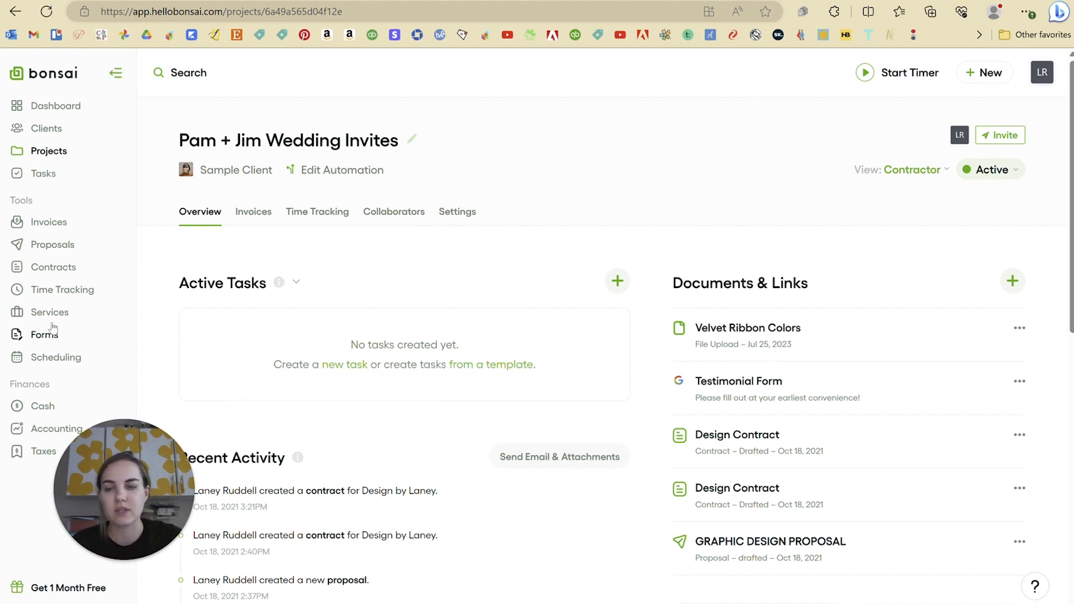
{"action": "mouse_move", "coordinate": [676, 160]}
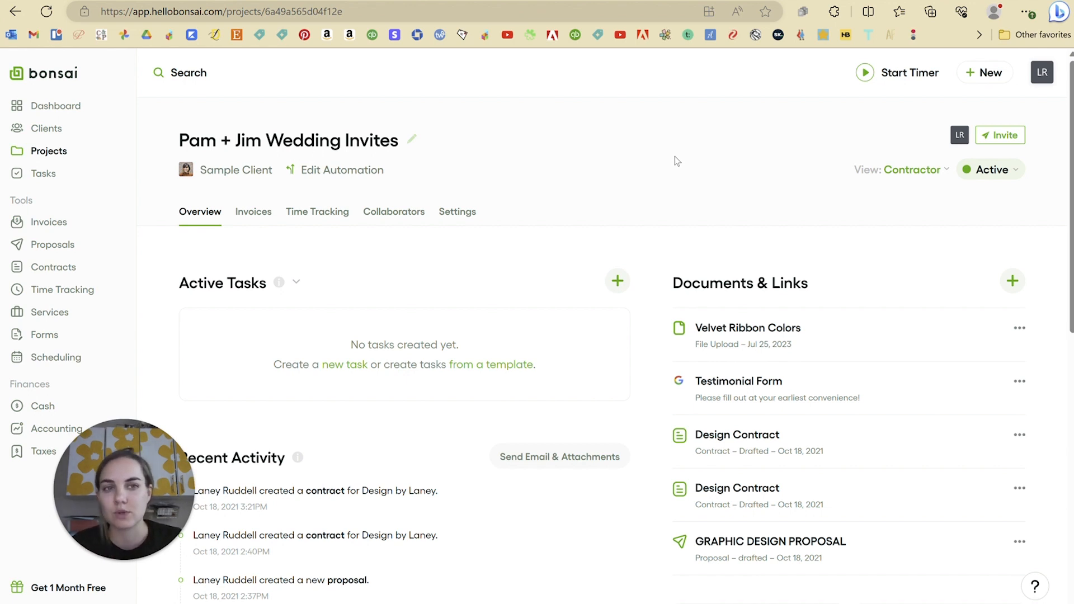
{"action": "mouse_move", "coordinate": [819, 183]}
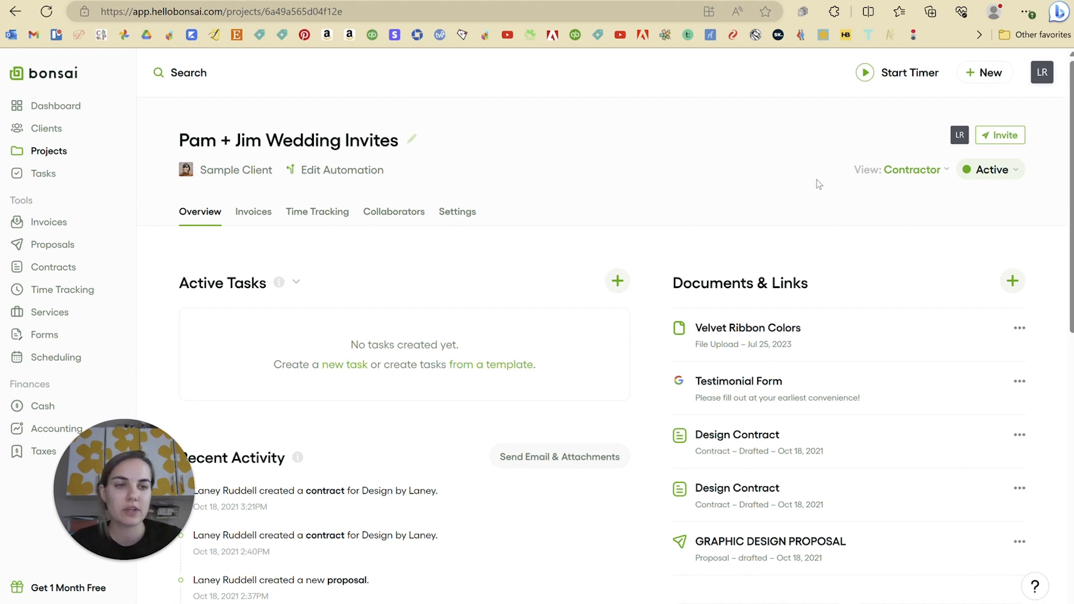
{"action": "mouse_move", "coordinate": [888, 173]}
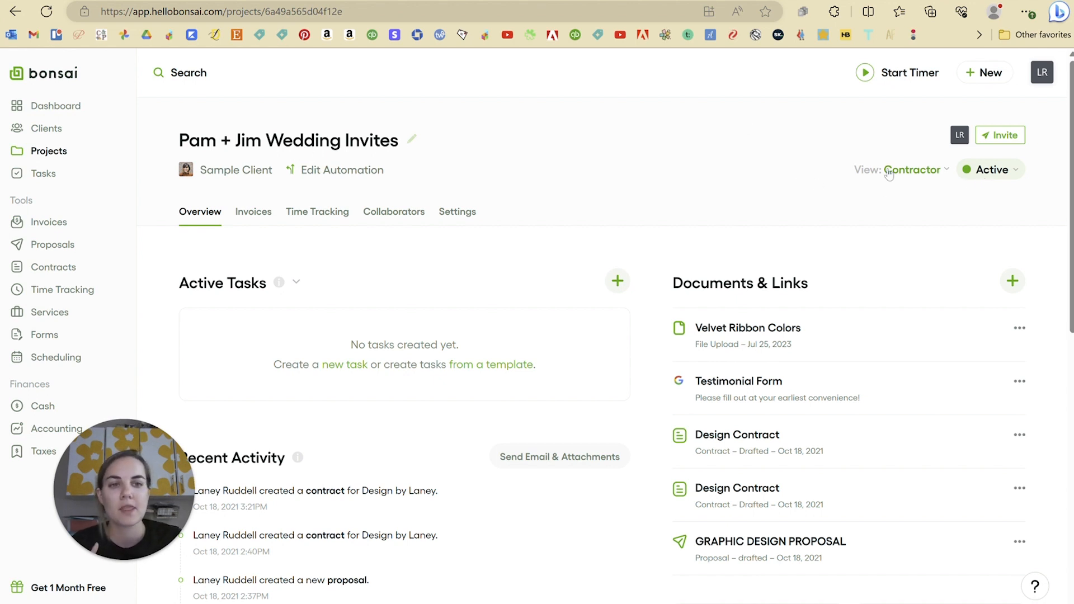
{"action": "mouse_move", "coordinate": [911, 173]}
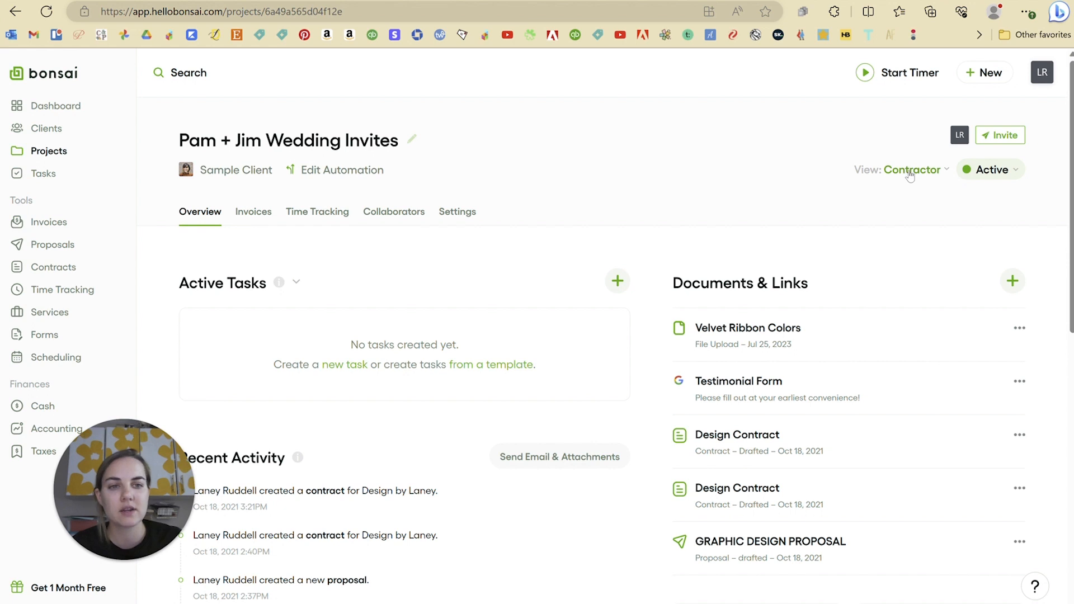
{"action": "left_click", "coordinate": [911, 169]}
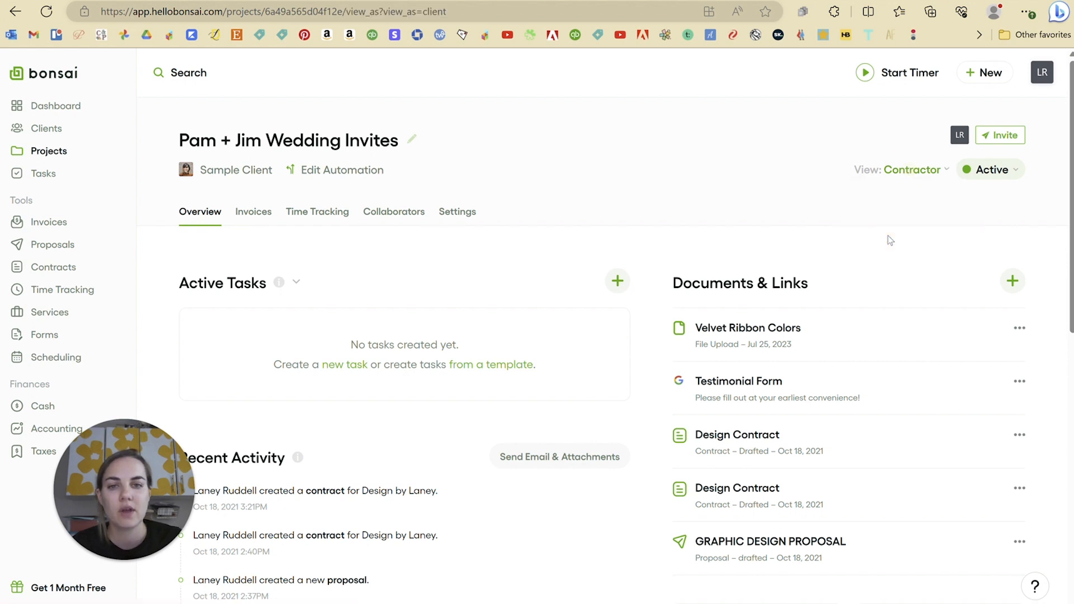
{"action": "left_click", "coordinate": [915, 169]}
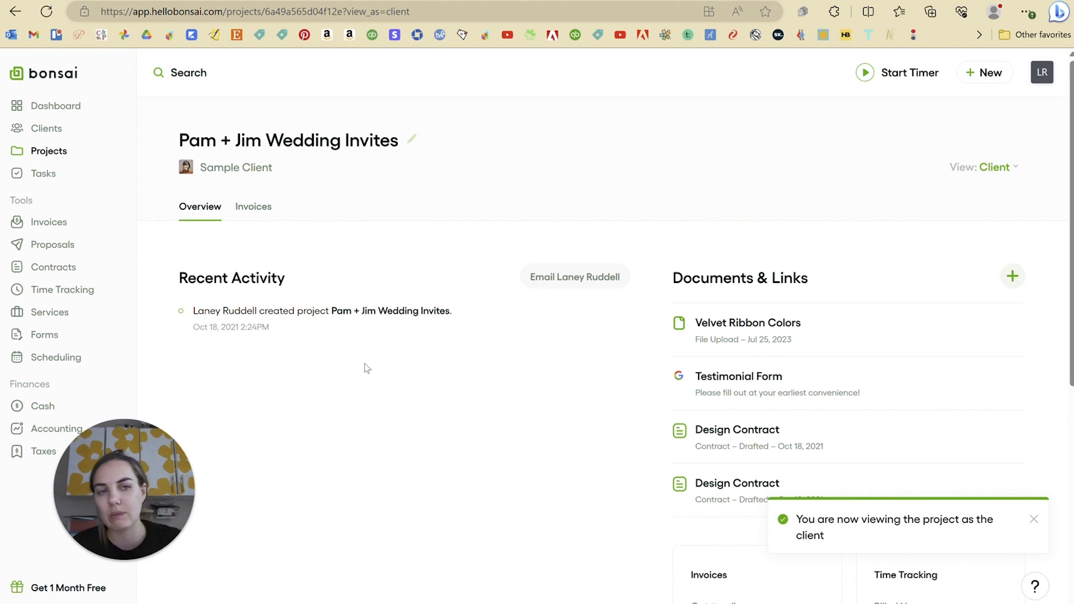
{"action": "mouse_move", "coordinate": [404, 343]}
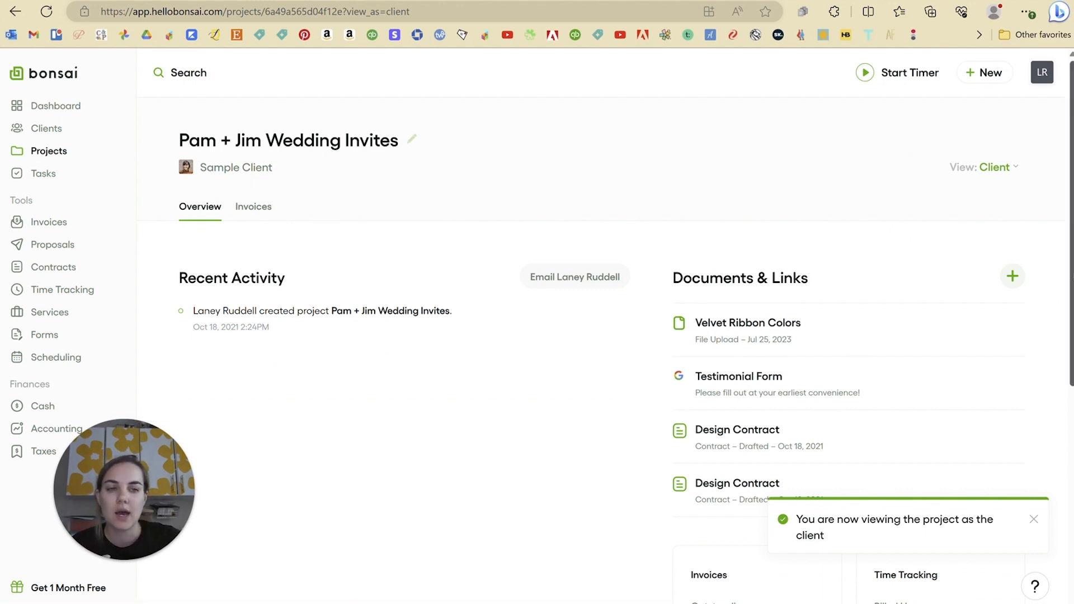
{"action": "scroll", "scroll_direction": "down", "scroll_amount": 3}
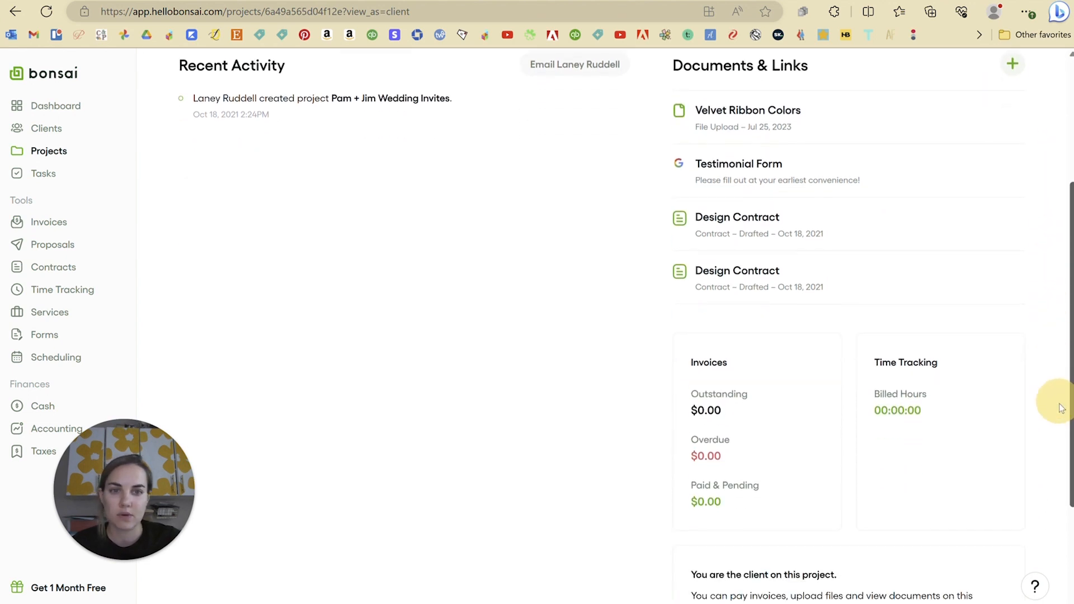
{"action": "scroll", "scroll_direction": "down", "scroll_amount": 3}
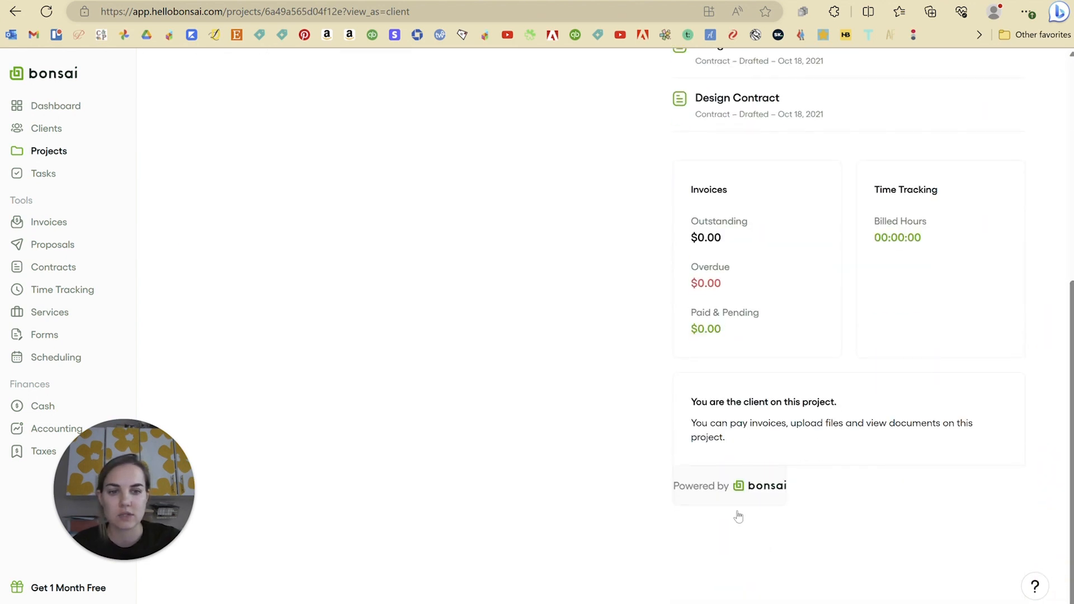
{"action": "scroll", "scroll_direction": "up", "scroll_amount": 3}
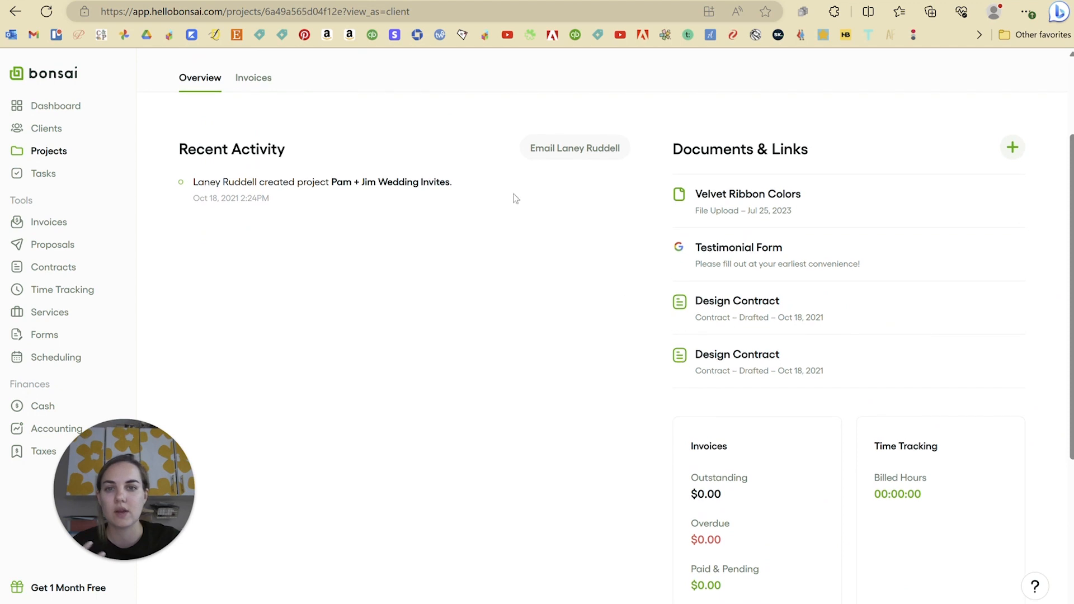
{"action": "mouse_move", "coordinate": [363, 433]}
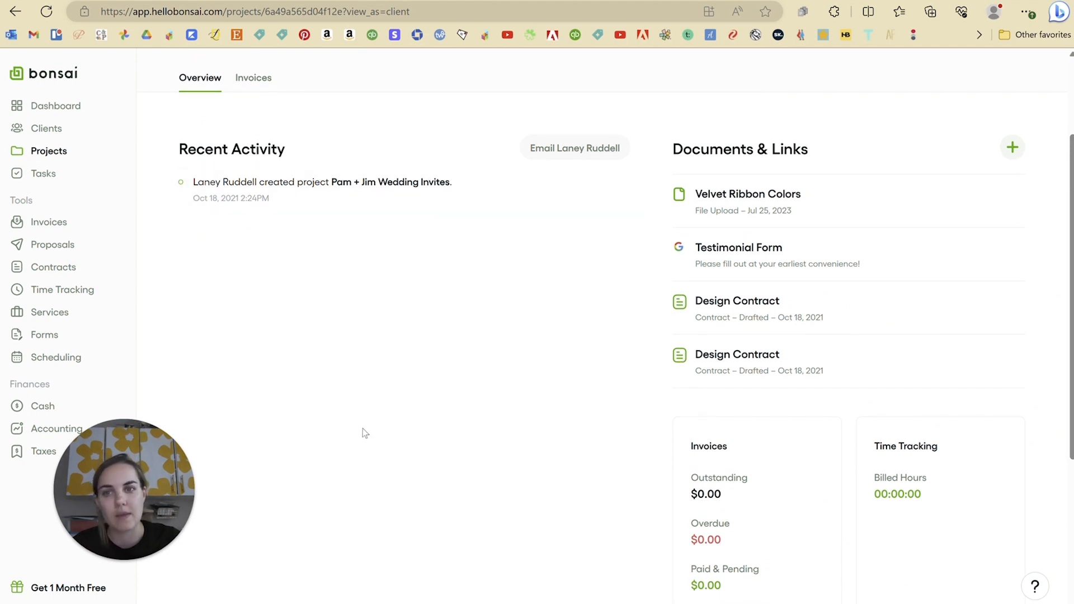
{"action": "scroll", "scroll_direction": "up", "scroll_amount": 3}
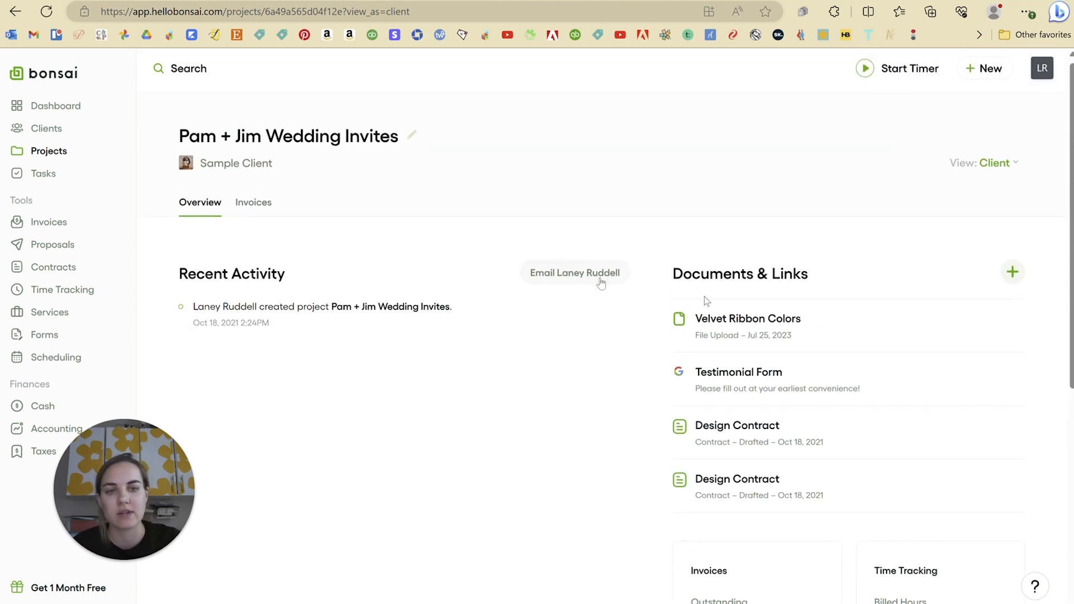
{"action": "left_click", "coordinate": [747, 318]}
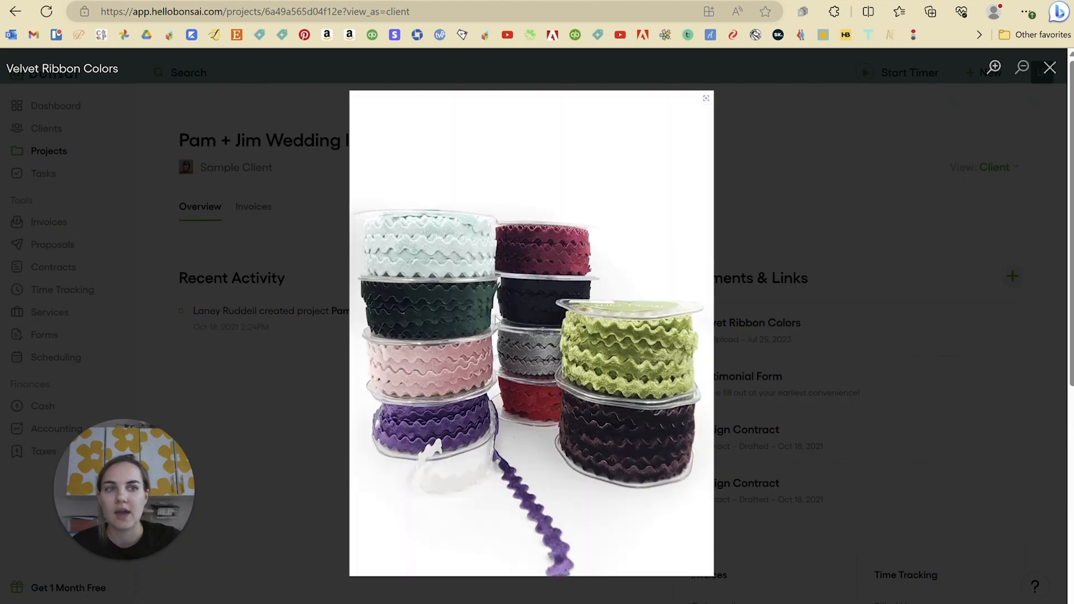
{"action": "left_click", "coordinate": [706, 98]}
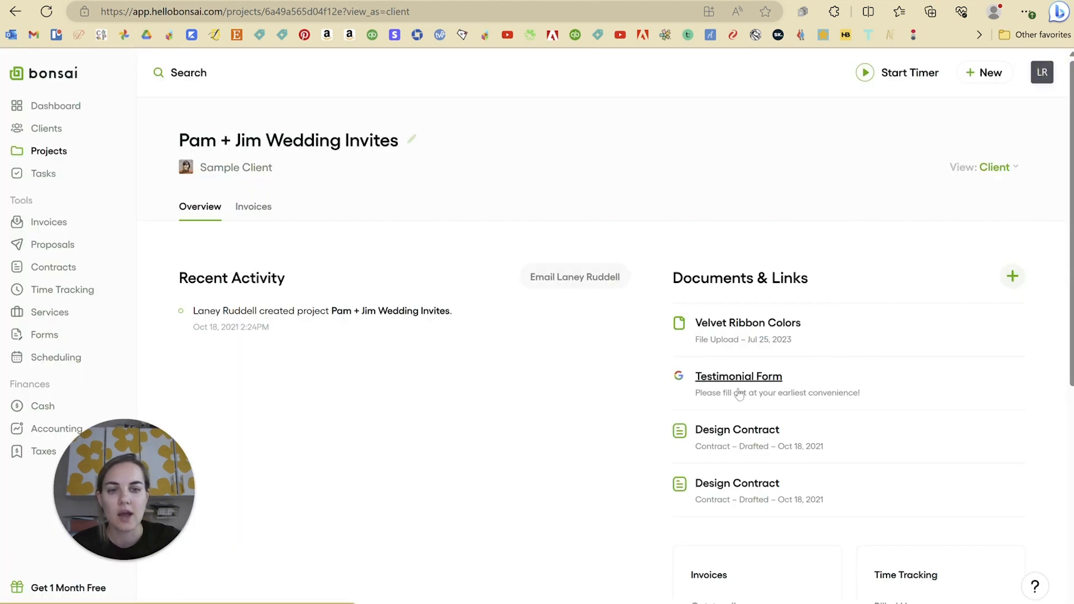
{"action": "left_click", "coordinate": [738, 376]}
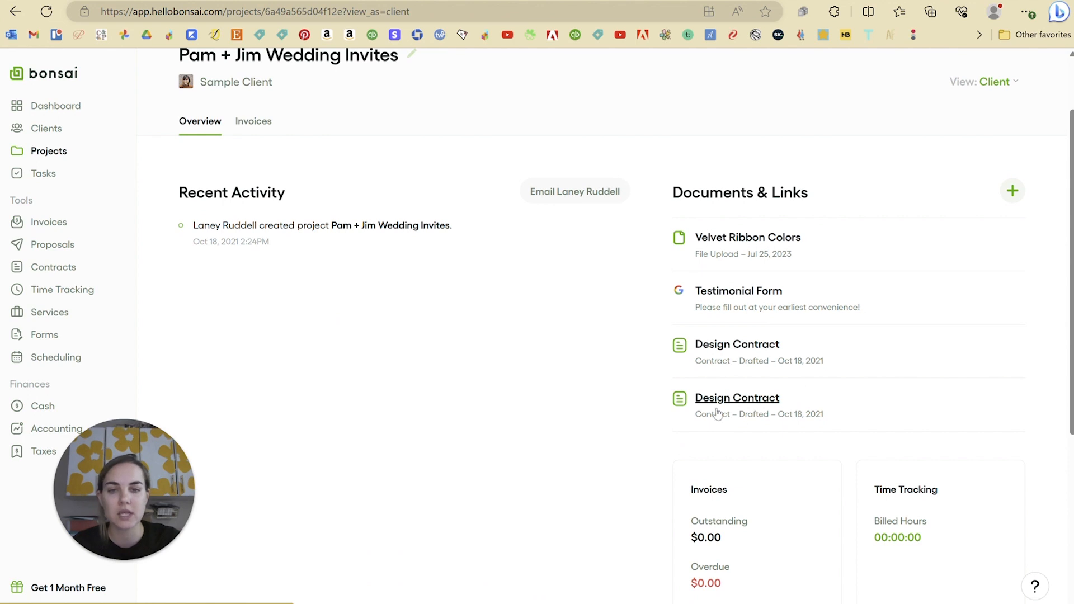
{"action": "scroll", "scroll_direction": "up", "scroll_amount": 3}
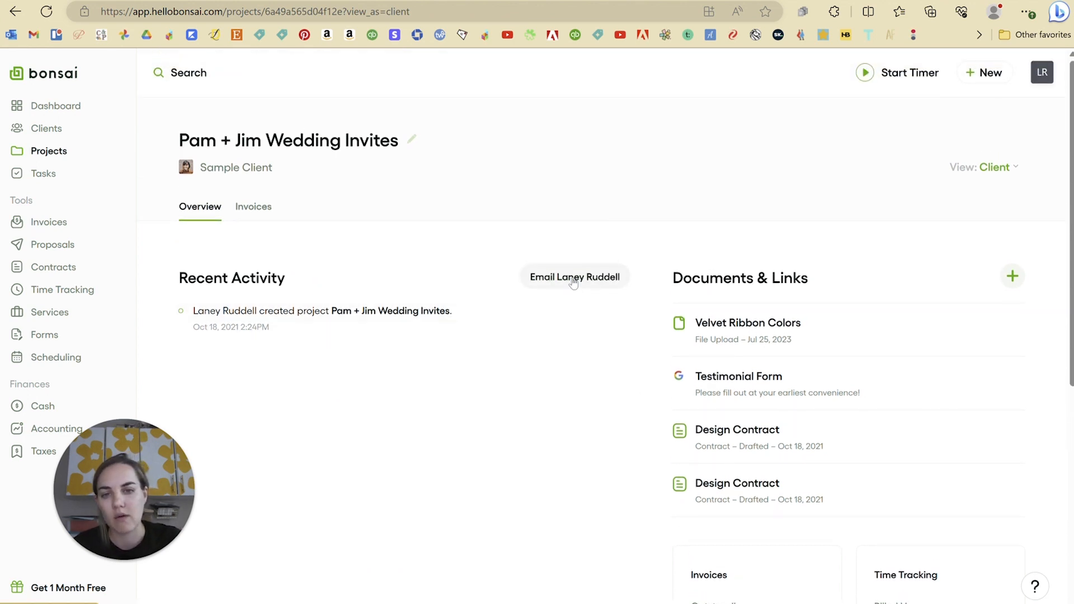
{"action": "left_click", "coordinate": [747, 323]}
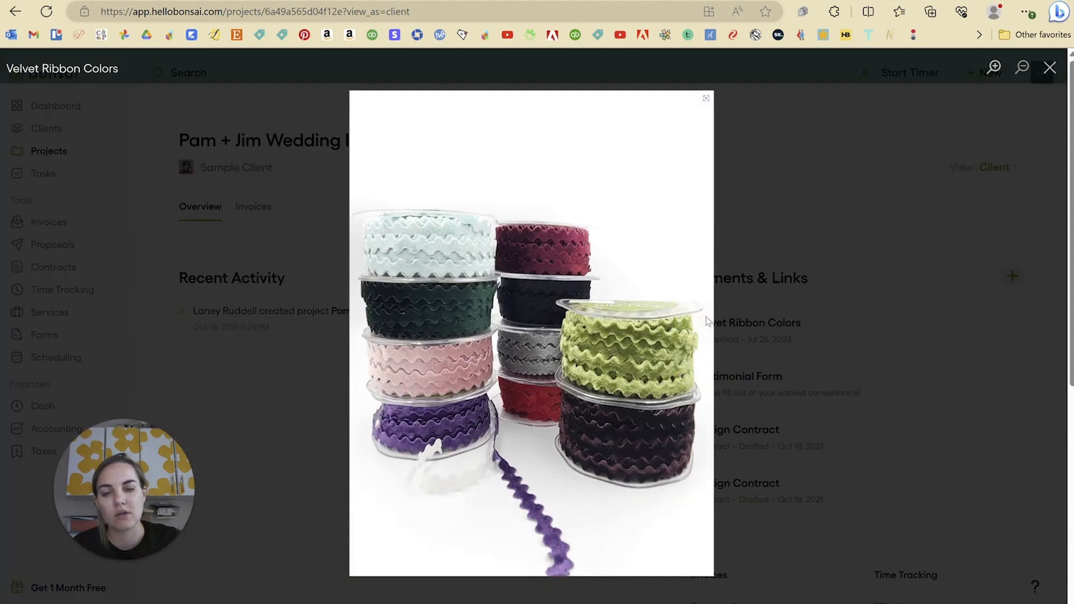
{"action": "mouse_move", "coordinate": [1050, 68]}
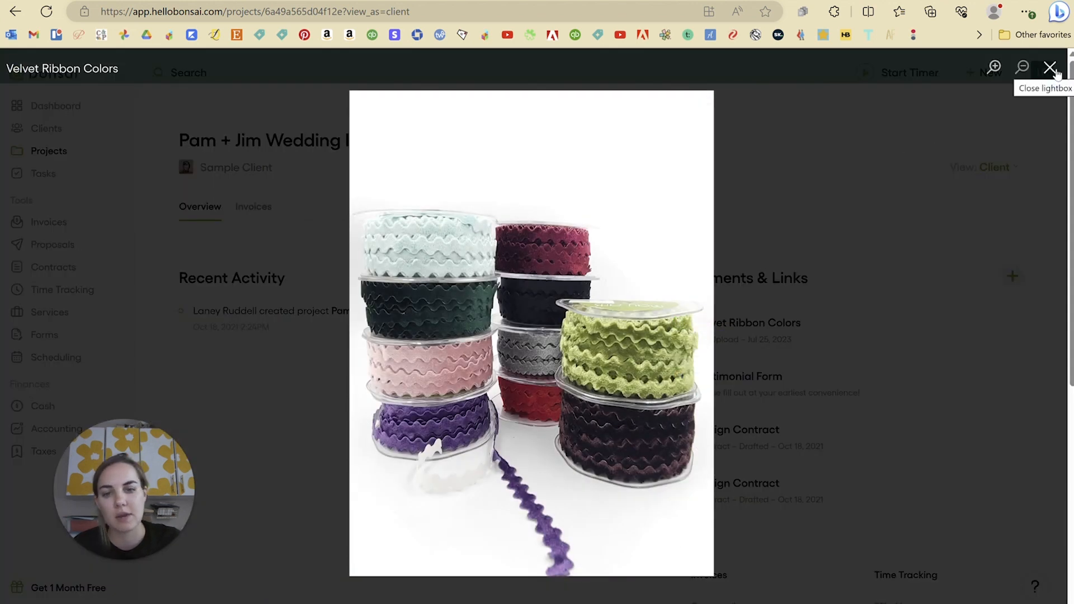
{"action": "left_click", "coordinate": [1050, 68]}
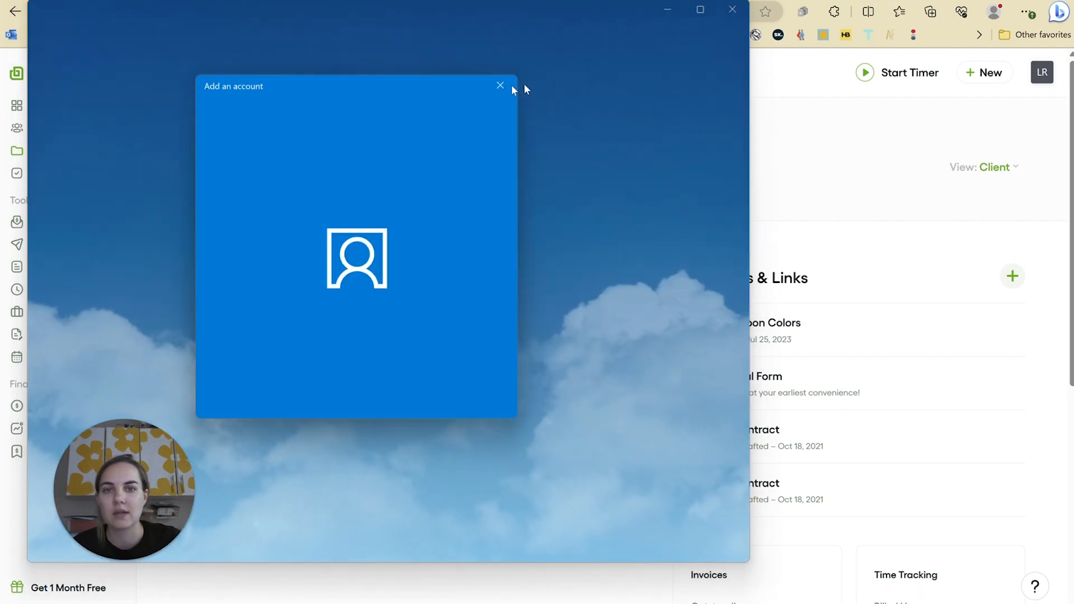
{"action": "left_click", "coordinate": [500, 85]}
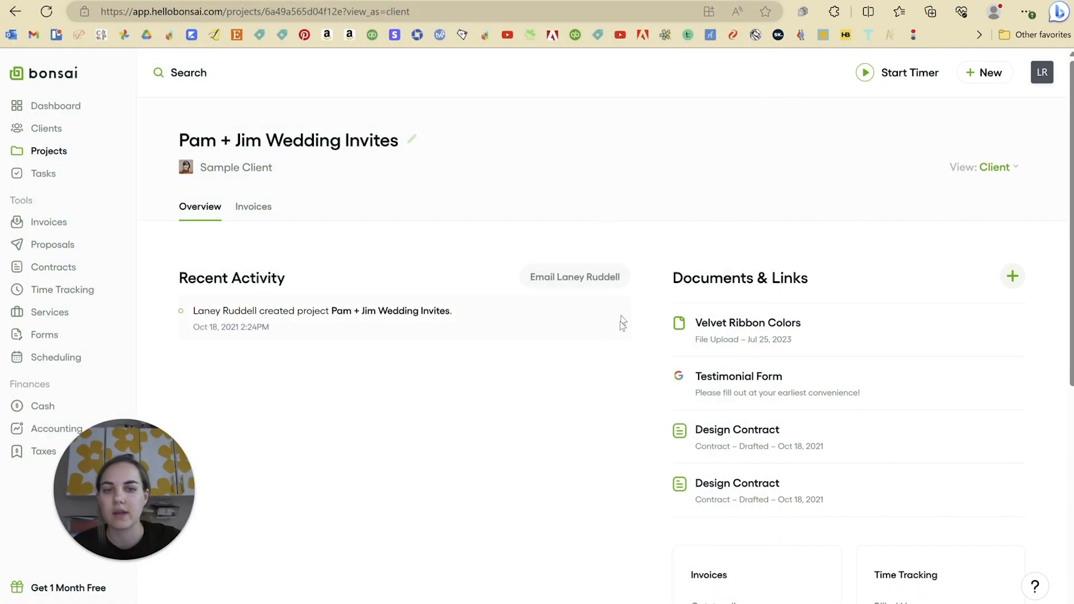
- Switch the project to View as Contractor and scroll through its tasks, activity and documents
{"action": "left_click", "coordinate": [994, 167]}
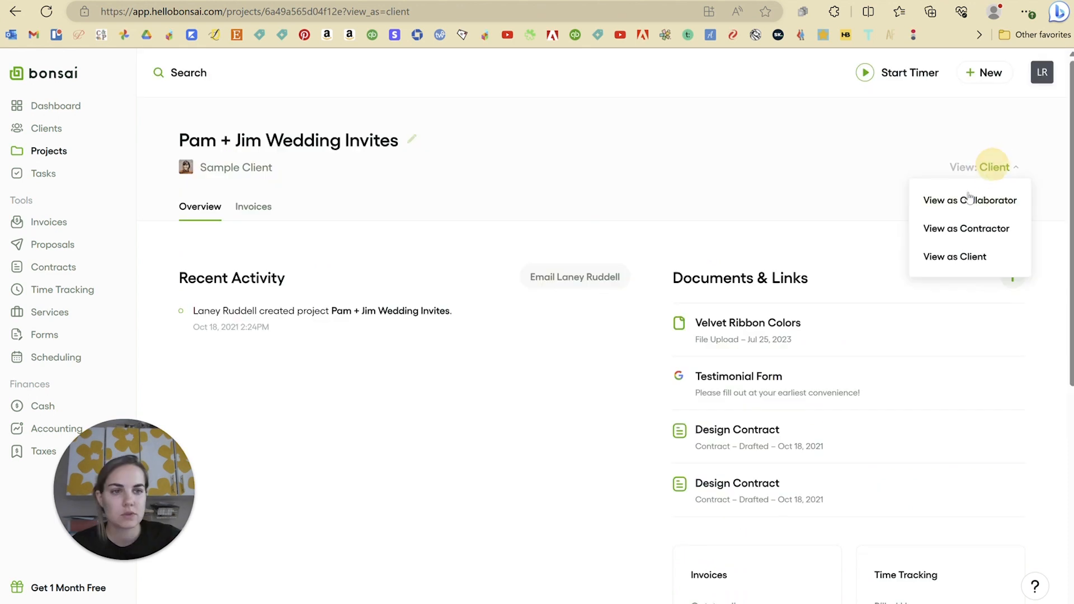
{"action": "left_click", "coordinate": [966, 228]}
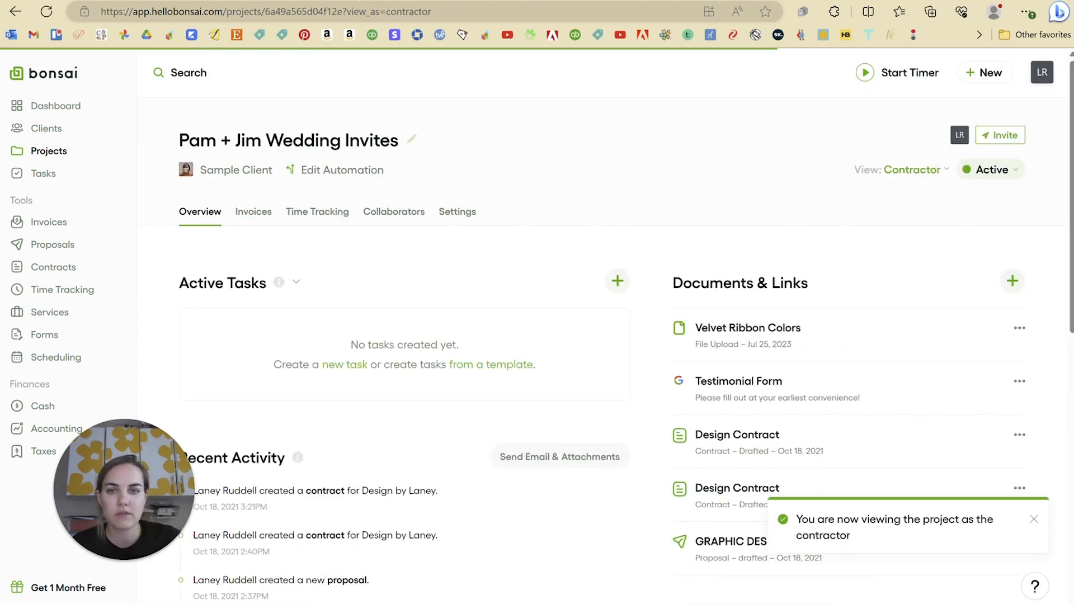
{"action": "scroll", "scroll_direction": "down", "scroll_amount": 3}
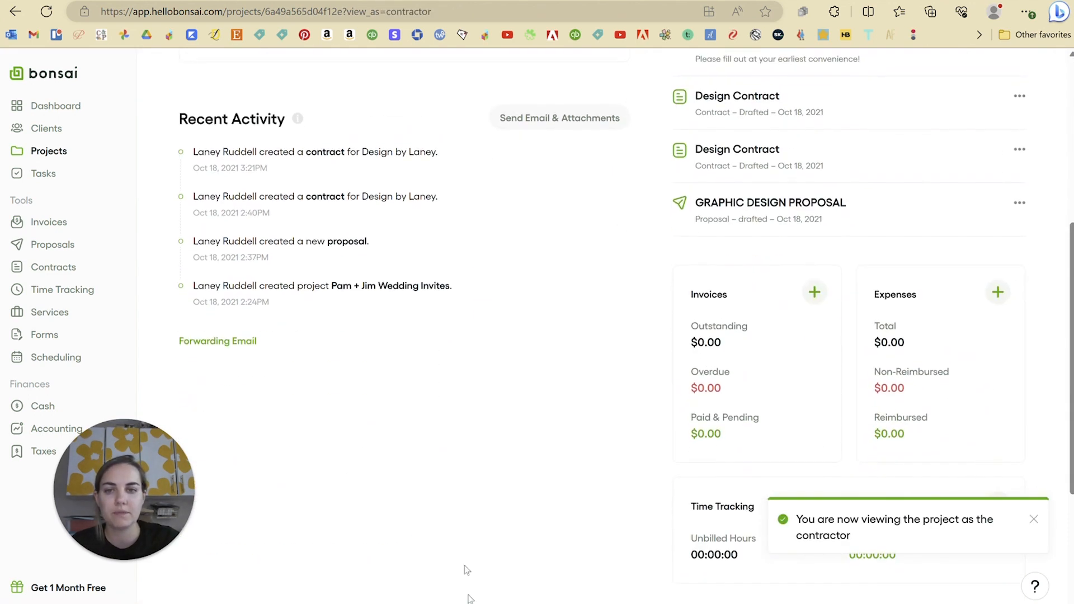
{"action": "scroll", "scroll_direction": "up", "scroll_amount": 3}
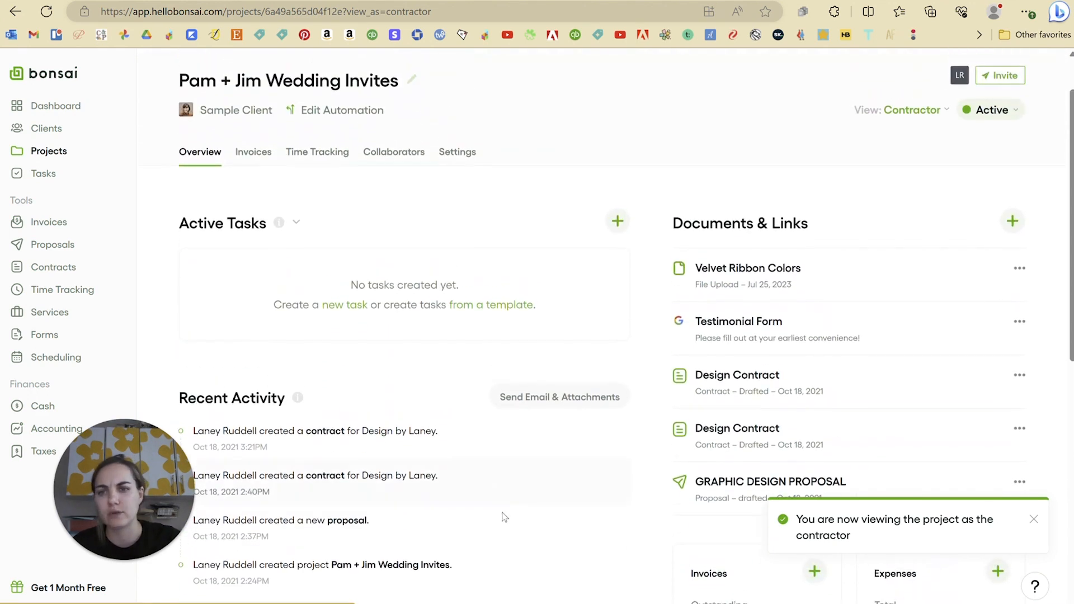
{"action": "scroll", "scroll_direction": "down", "scroll_amount": 3}
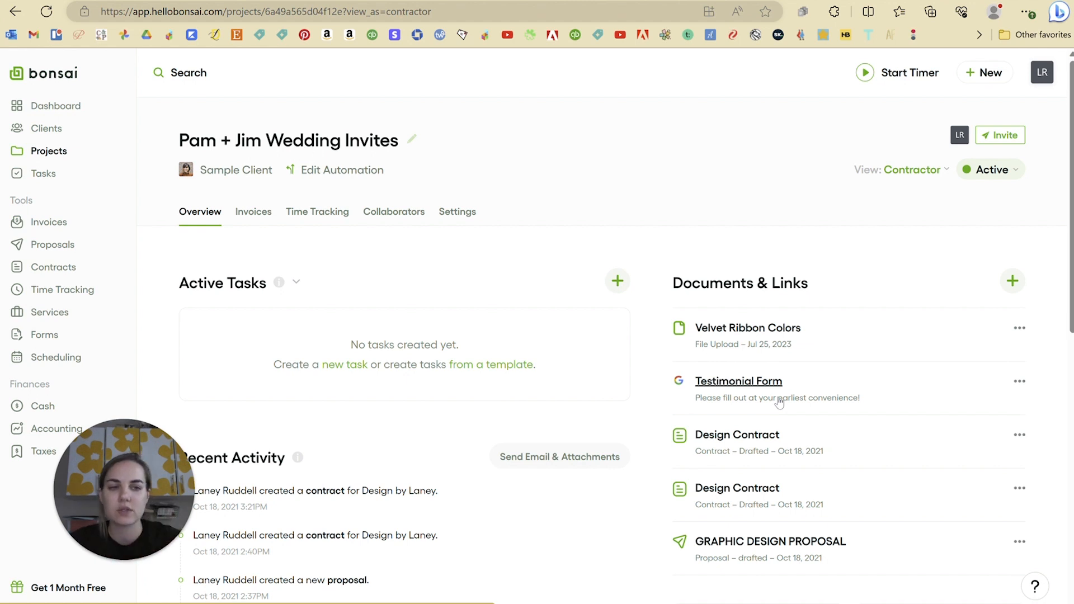
{"action": "scroll", "scroll_direction": "down", "scroll_amount": 3}
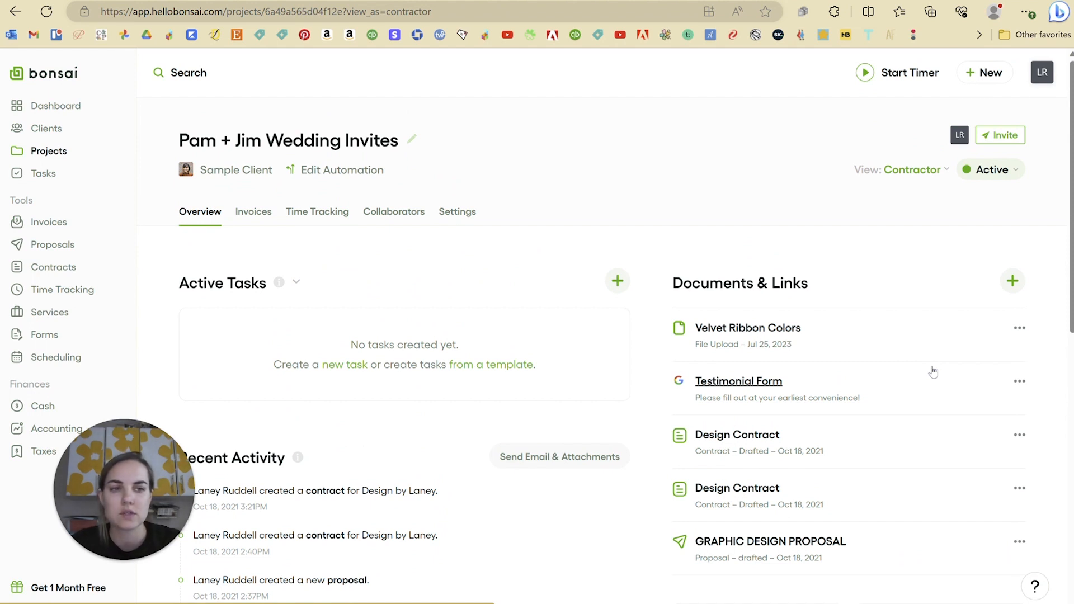
{"action": "mouse_move", "coordinate": [751, 296]}
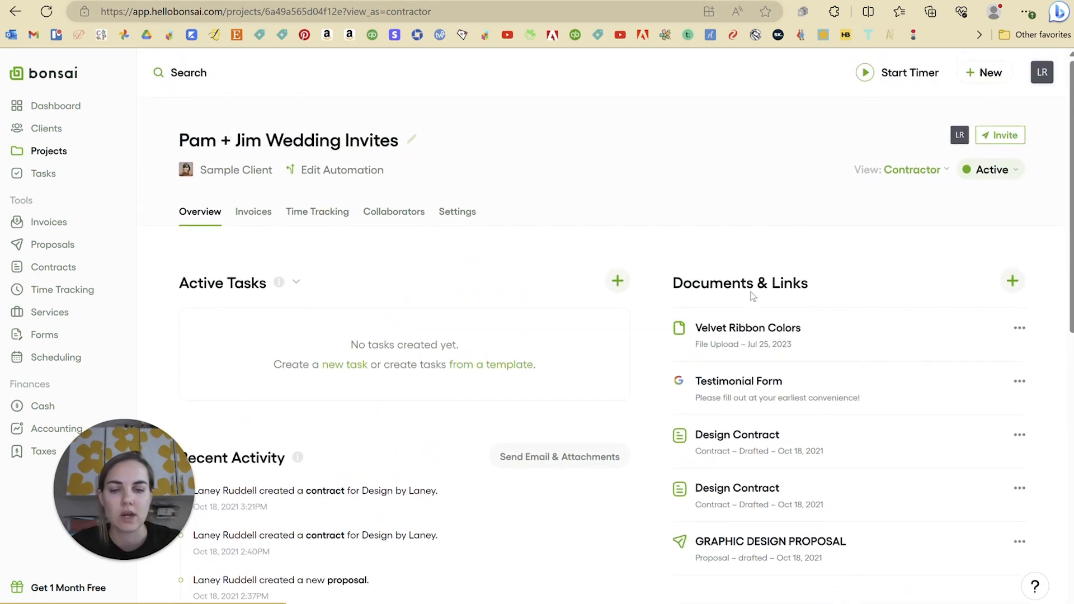